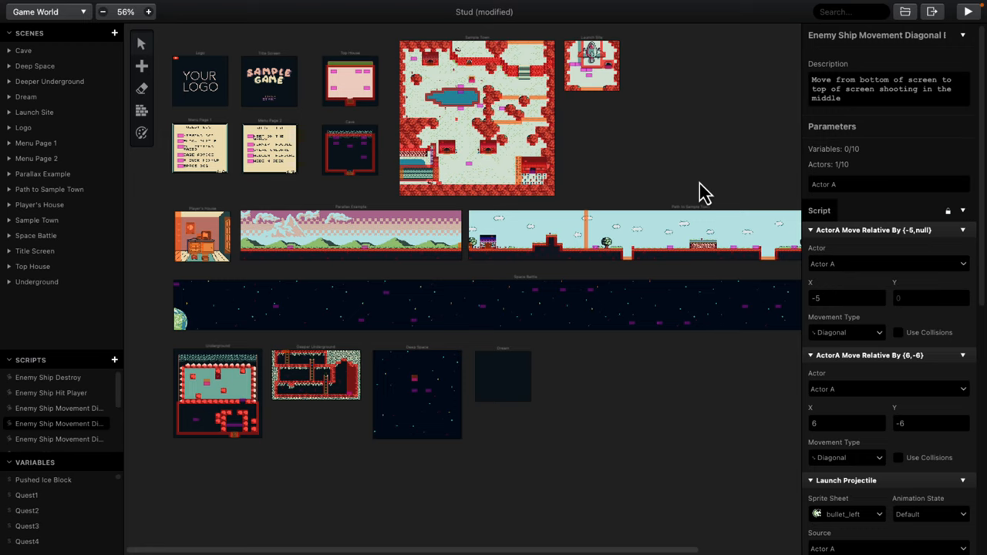
mouse_move(481, 193)
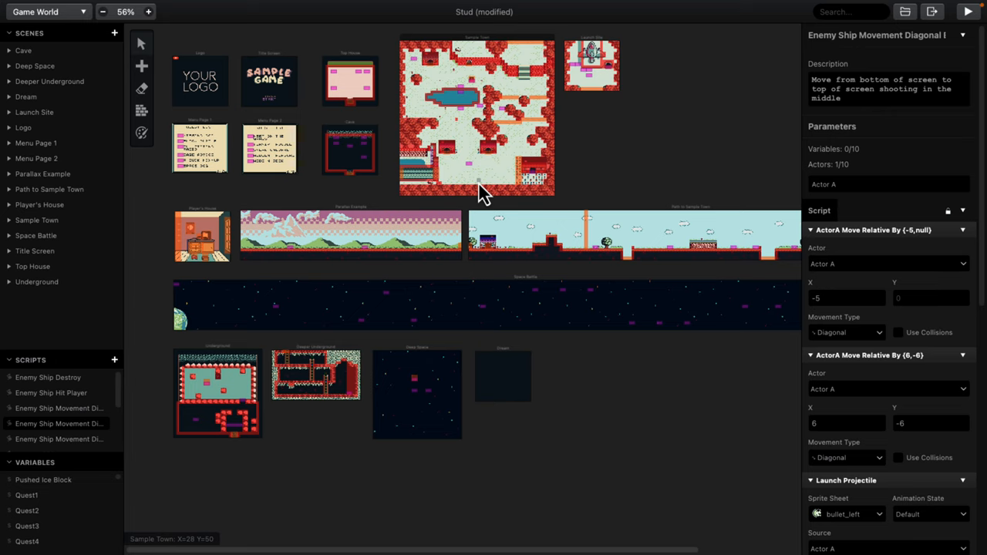
mouse_move(516, 141)
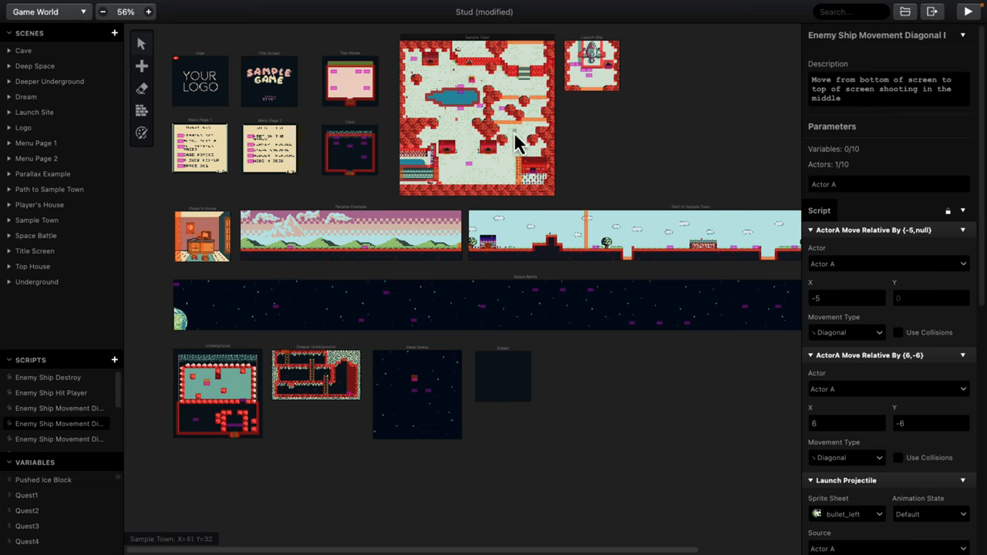
mouse_move(386, 77)
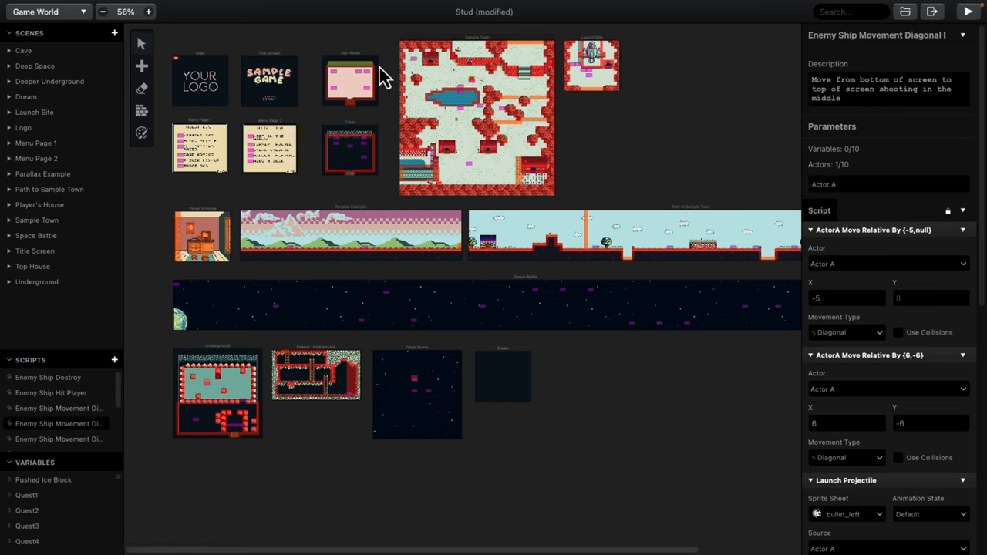
mouse_move(301, 96)
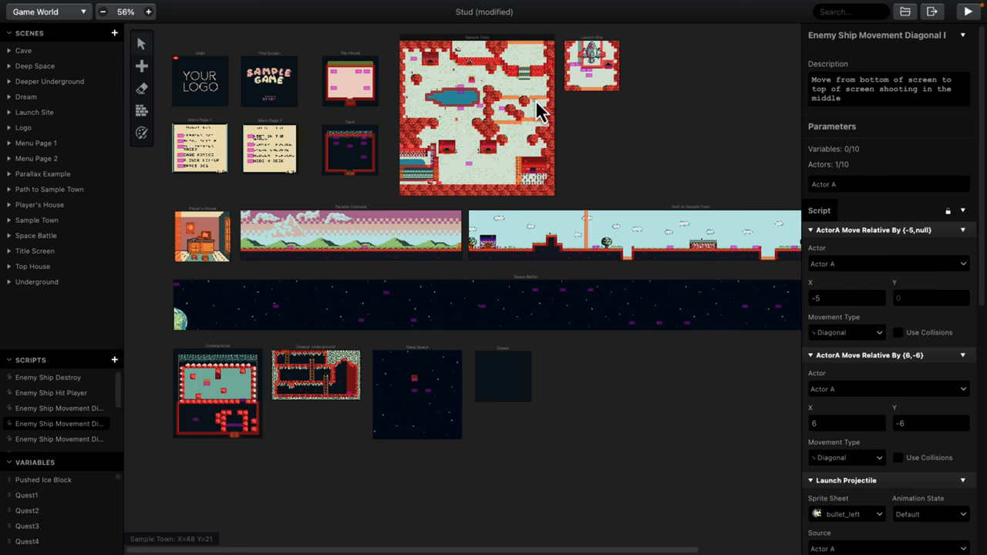
Step: Select the Logo scene, then the Title Screen scene to show its properties and On Init events
click(268, 81)
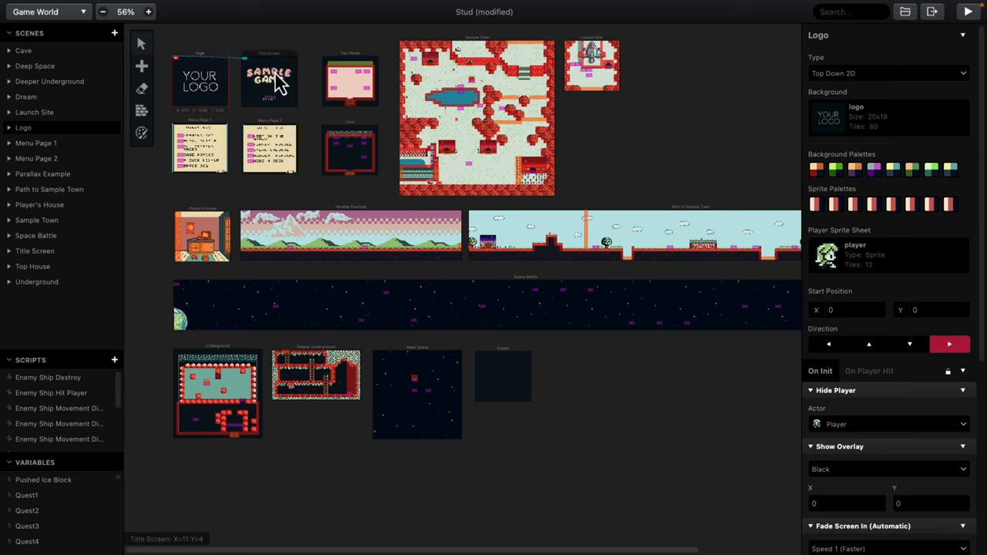
click(269, 80)
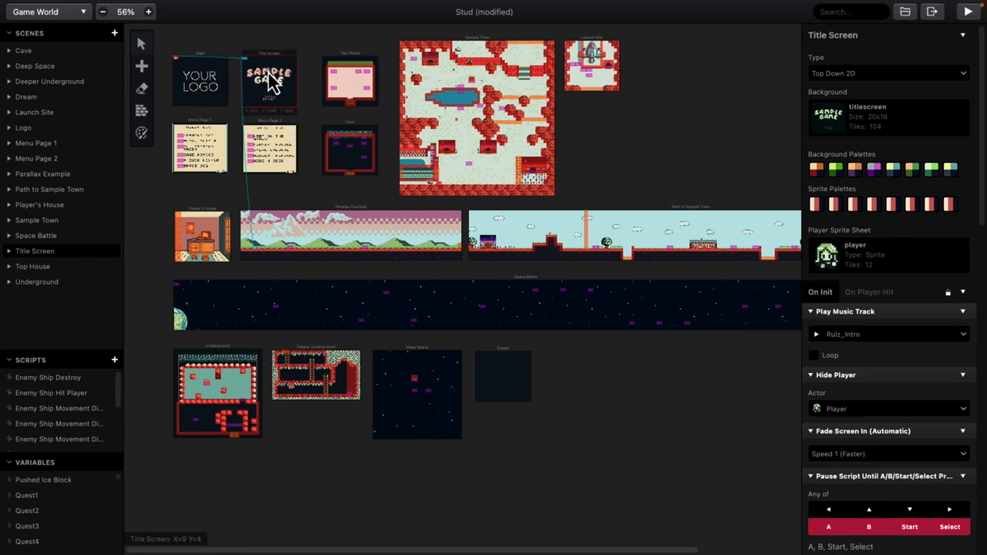
mouse_move(213, 85)
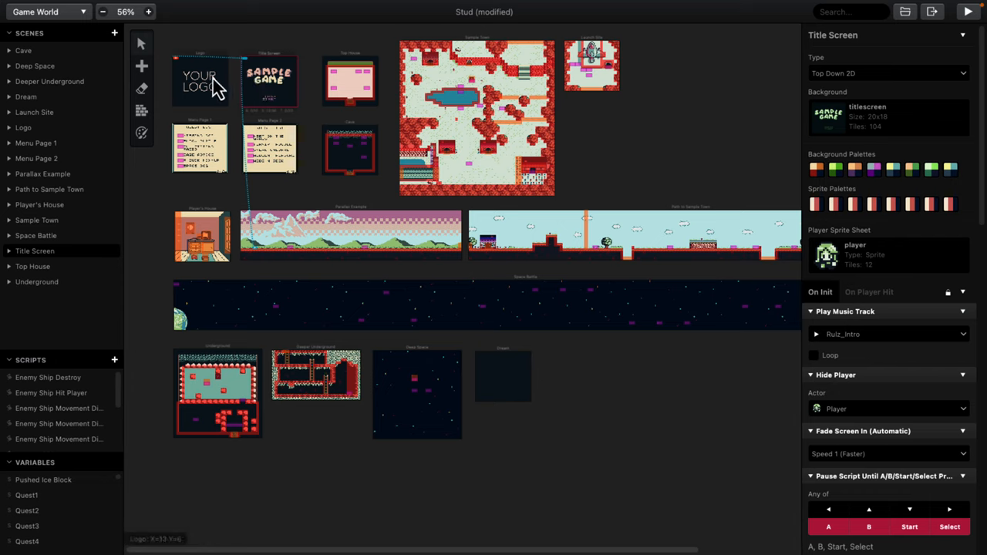
mouse_move(275, 249)
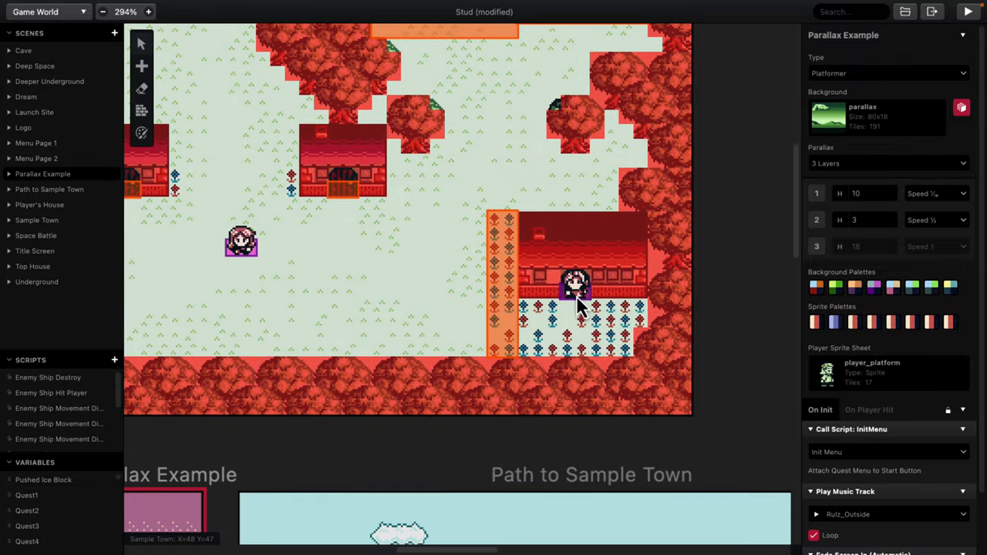
Step: Select the Florist actor in Sample Town to show its properties and Hide Self startup event
click(573, 287)
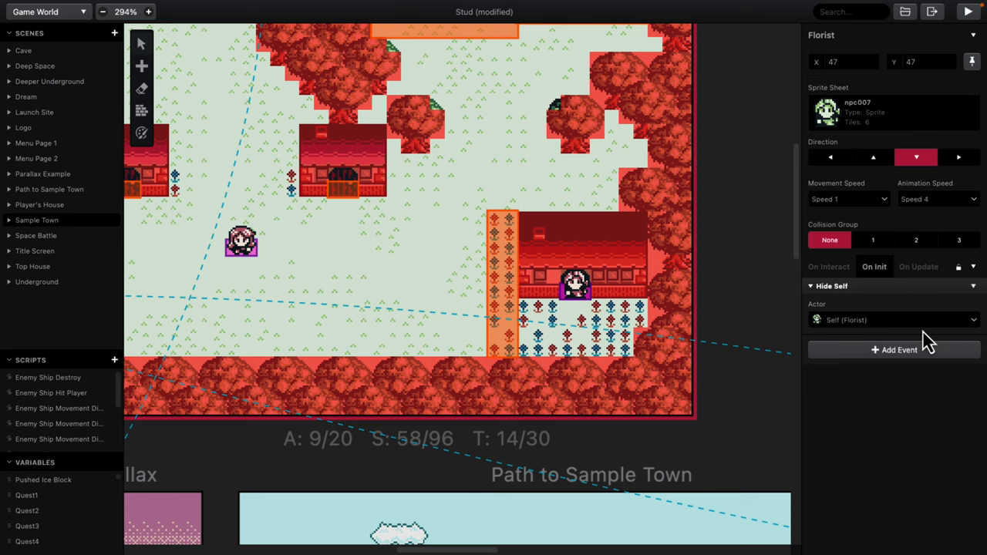
mouse_move(38, 407)
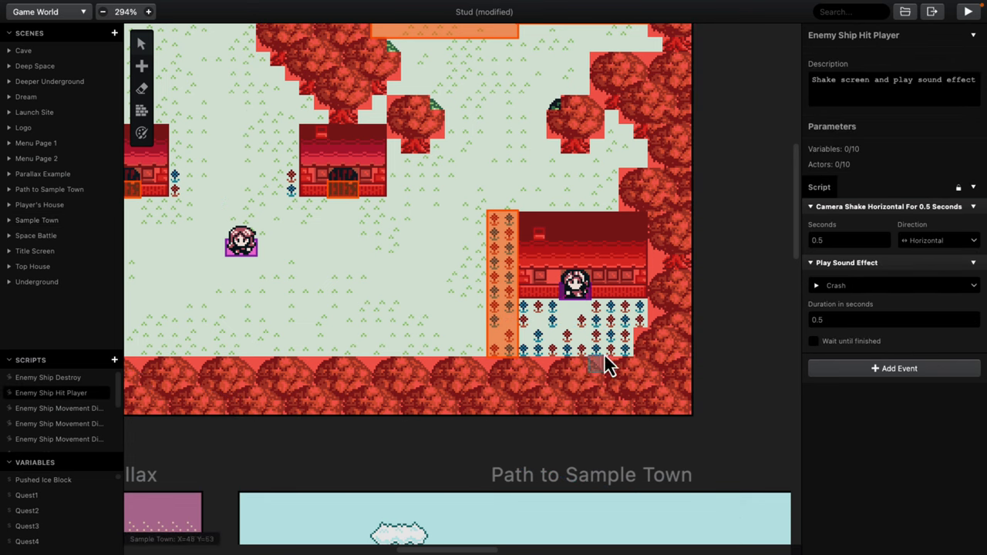
mouse_move(876, 199)
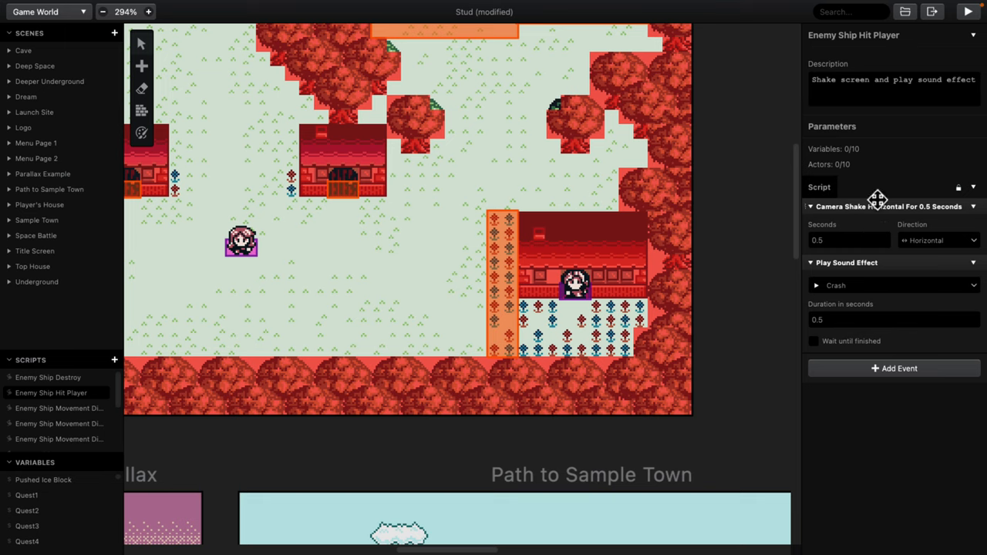
mouse_move(876, 388)
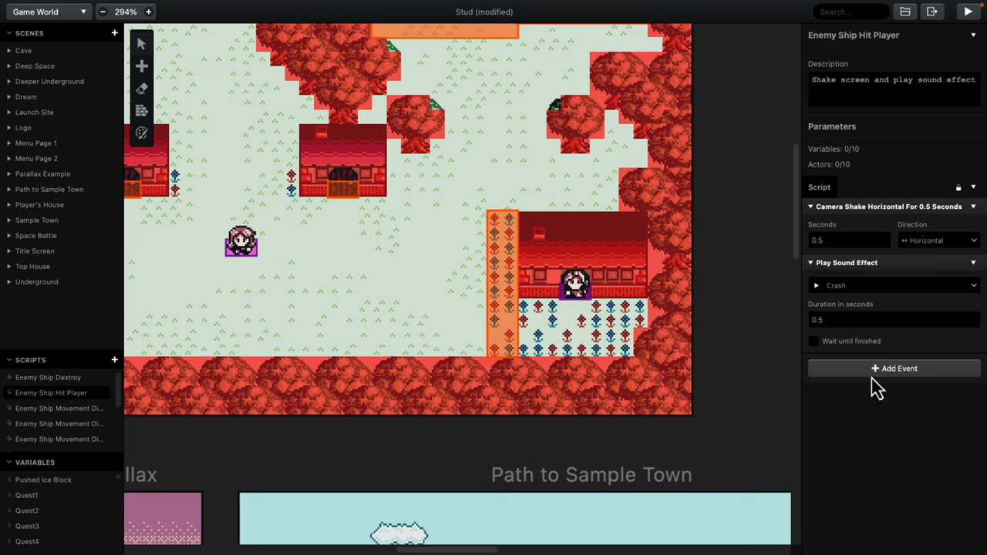
click(895, 367)
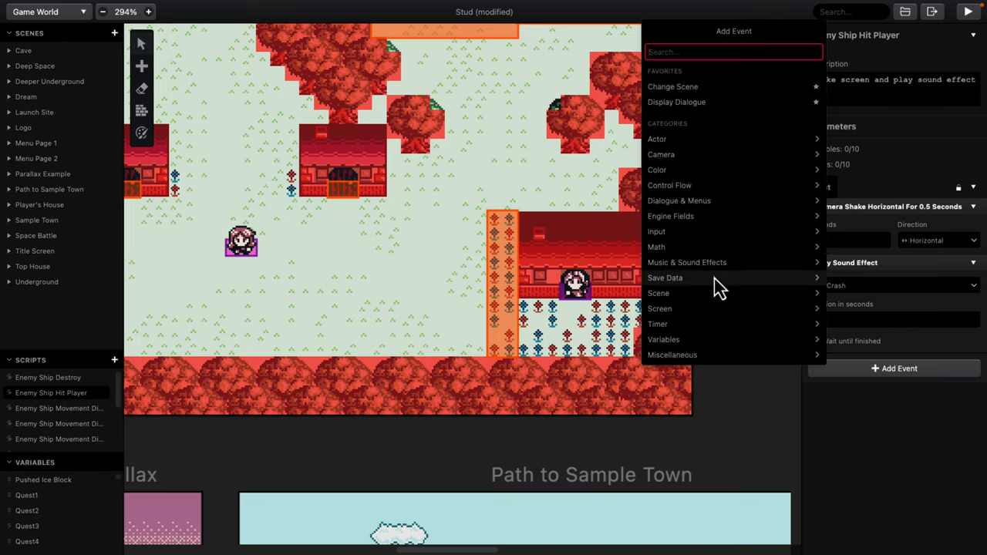
mouse_move(722, 173)
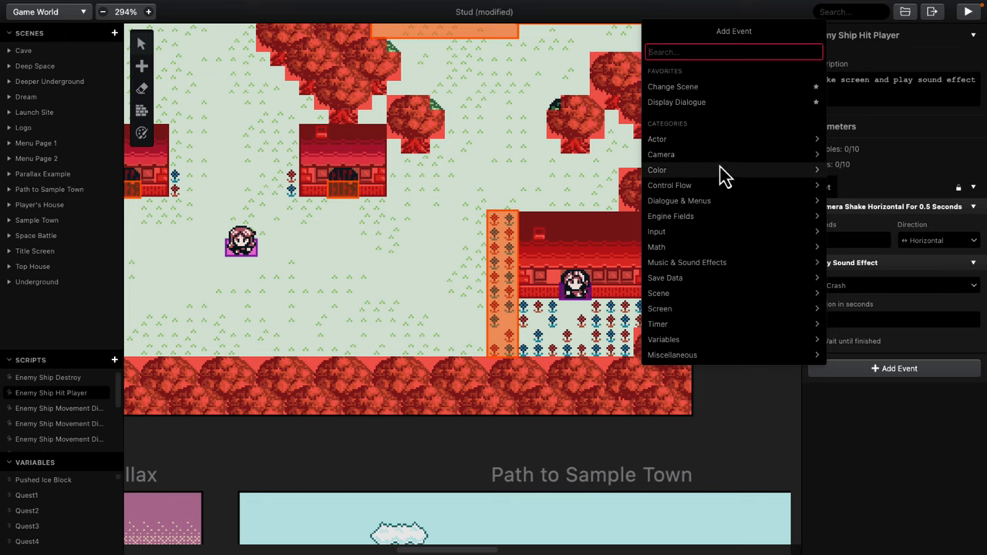
mouse_move(701, 96)
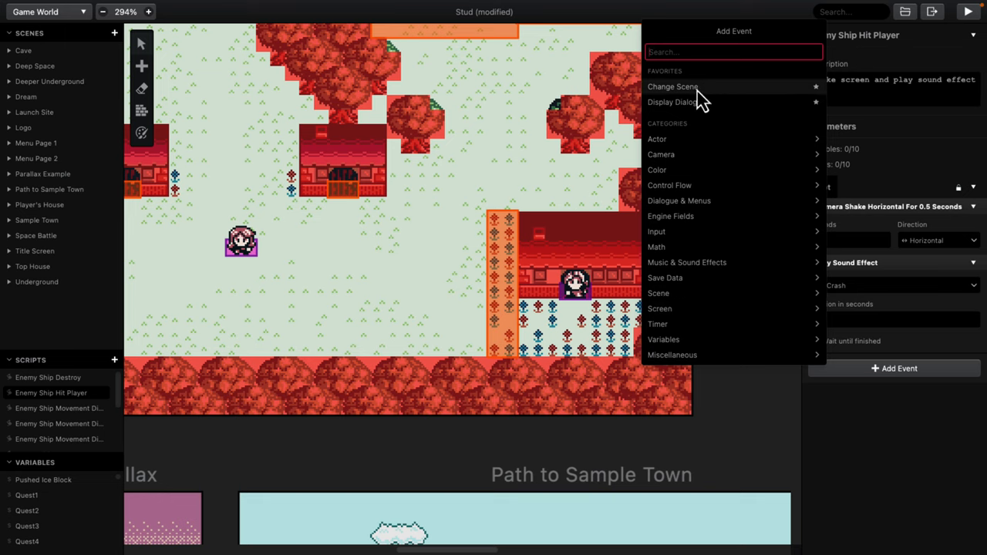
mouse_move(694, 216)
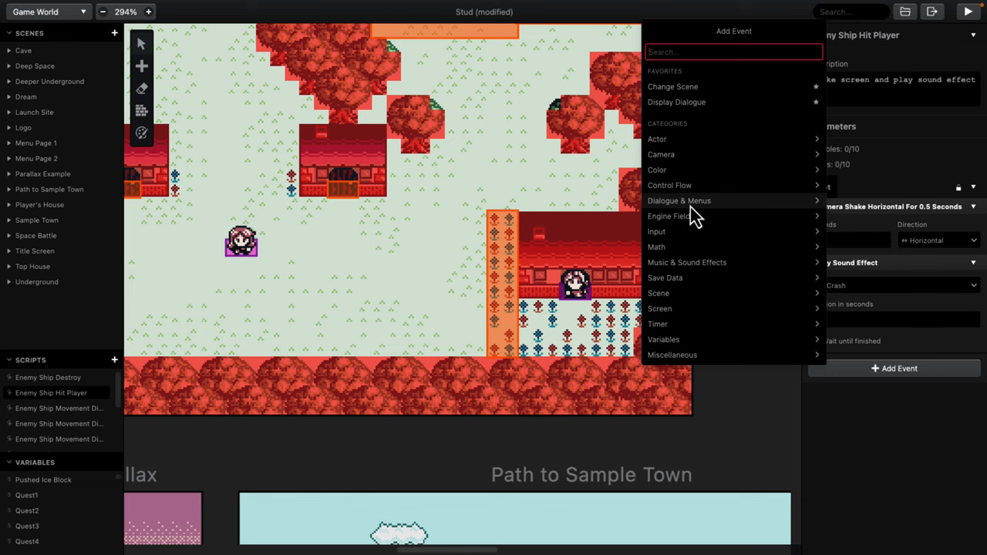
click(394, 312)
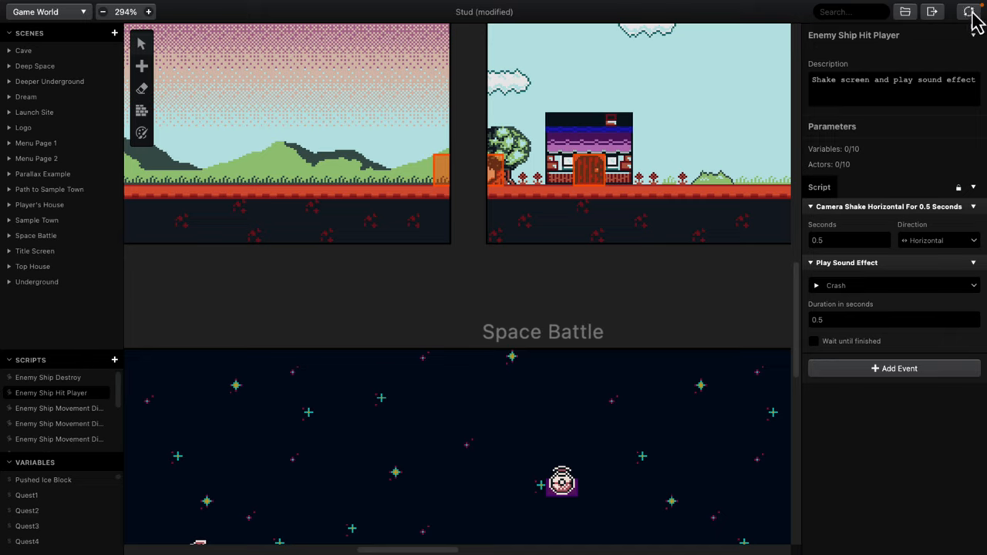
click(968, 12)
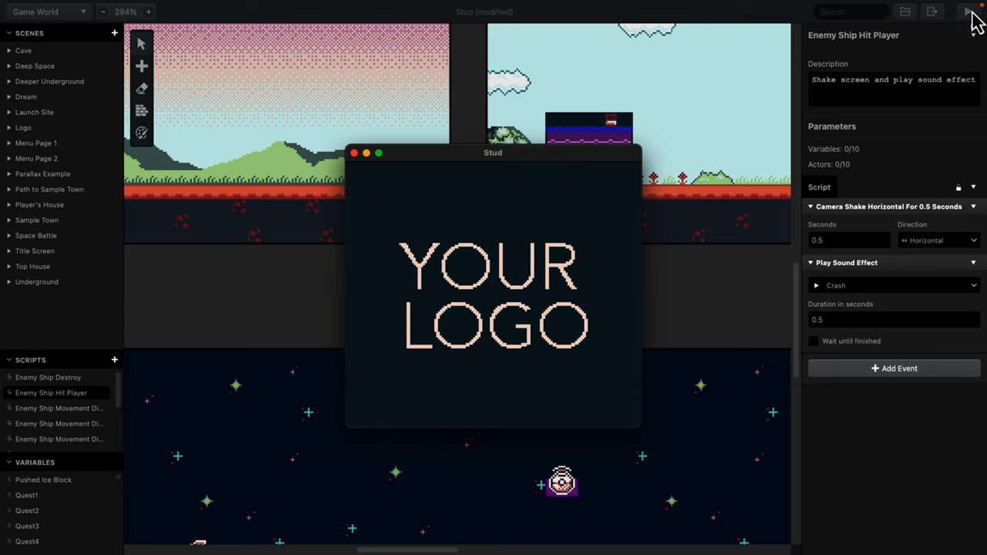
click(967, 12)
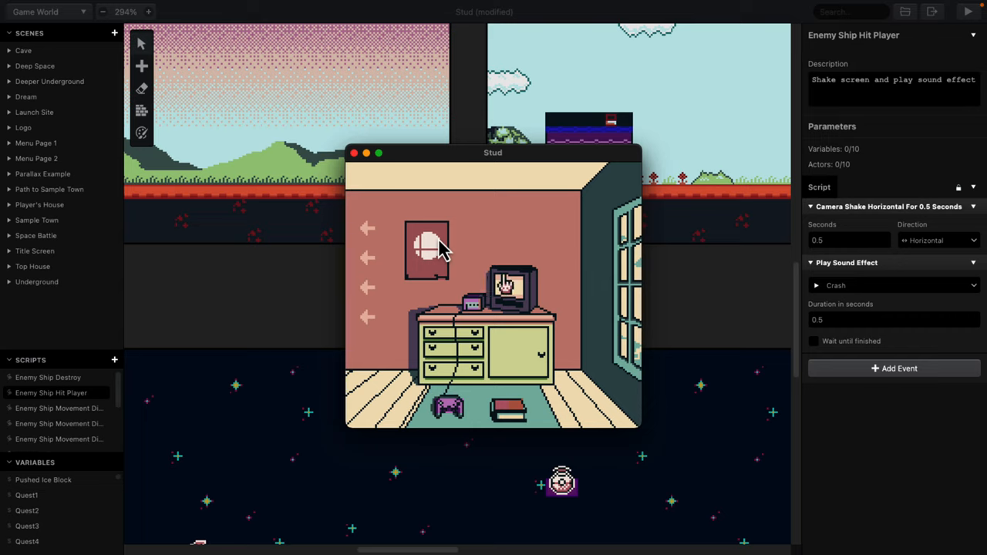
click(509, 290)
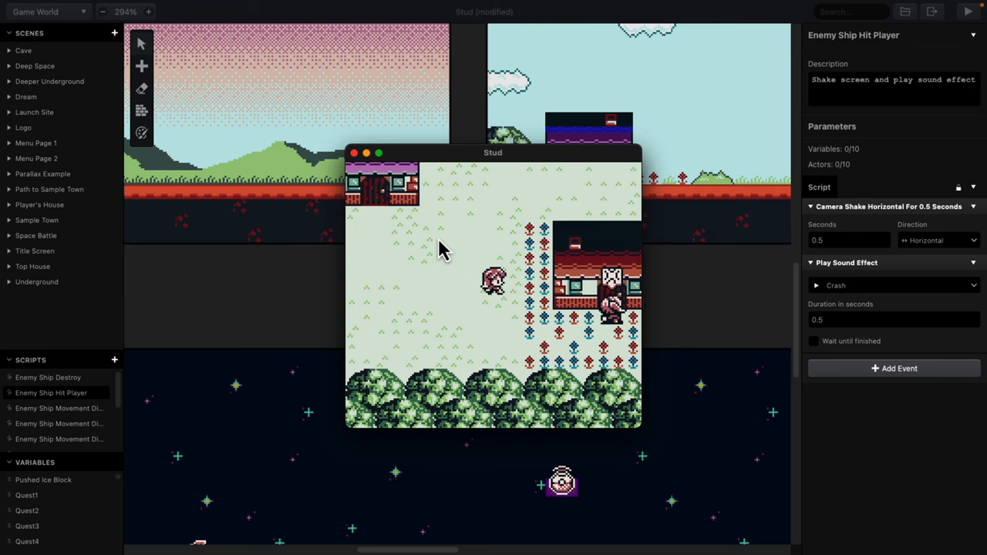
click(353, 152)
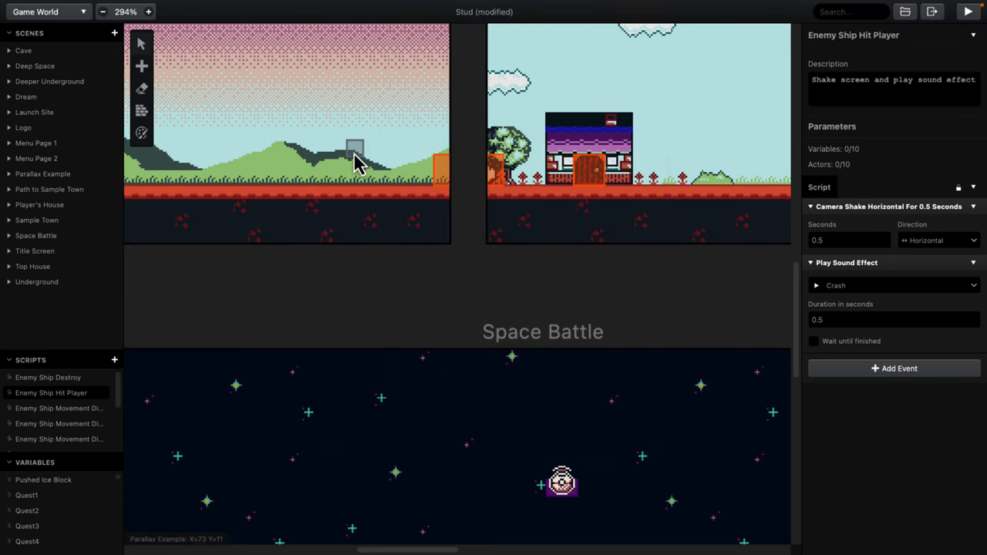
Step: Scroll through the Florist's On Enter events and the Sample Town Flower Quest trigger script
click(102, 13)
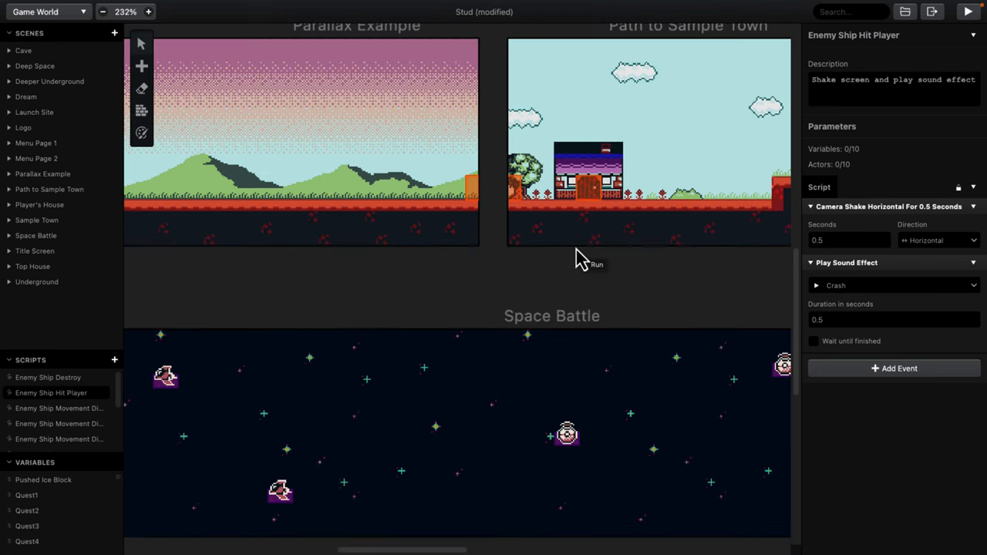
scroll(up, 3)
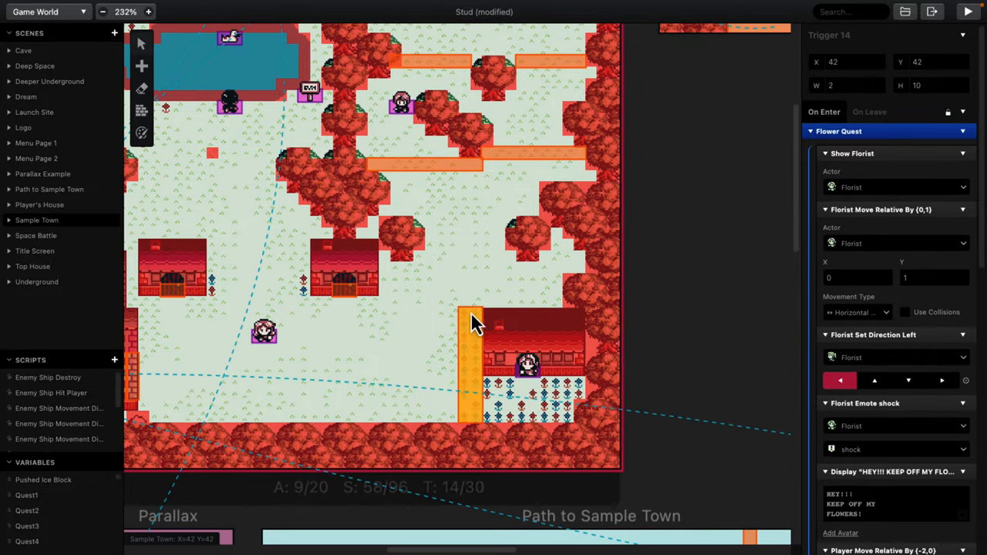
mouse_move(472, 419)
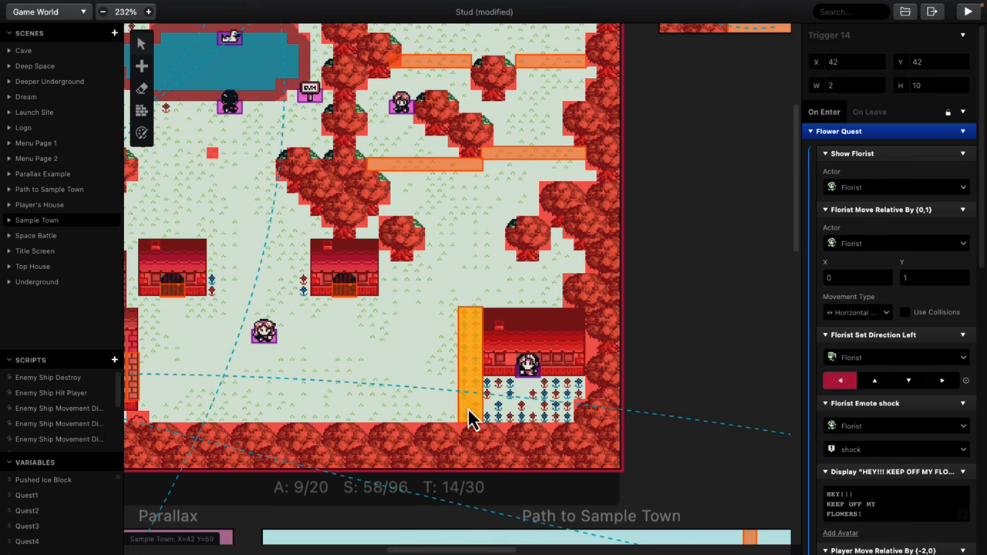
mouse_move(892, 247)
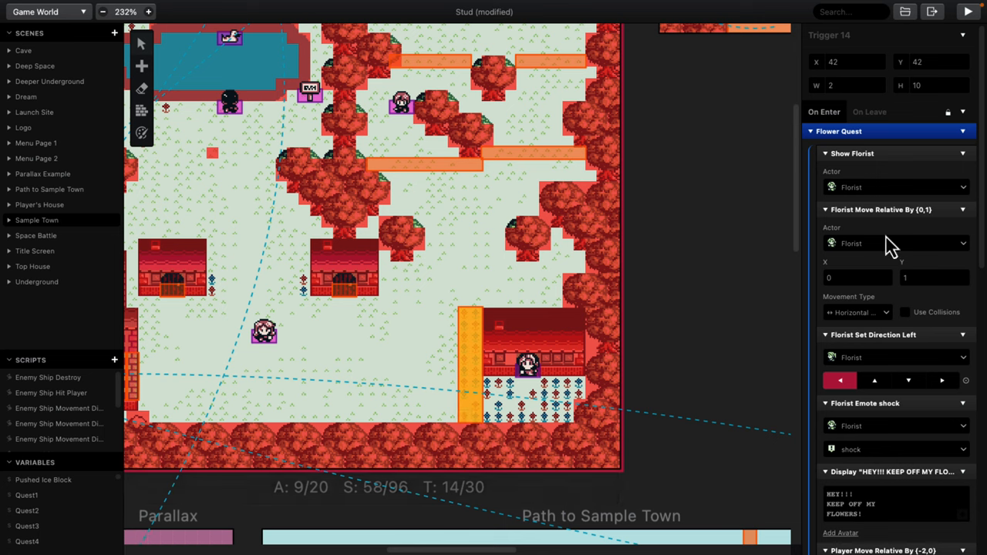
scroll(down, 3)
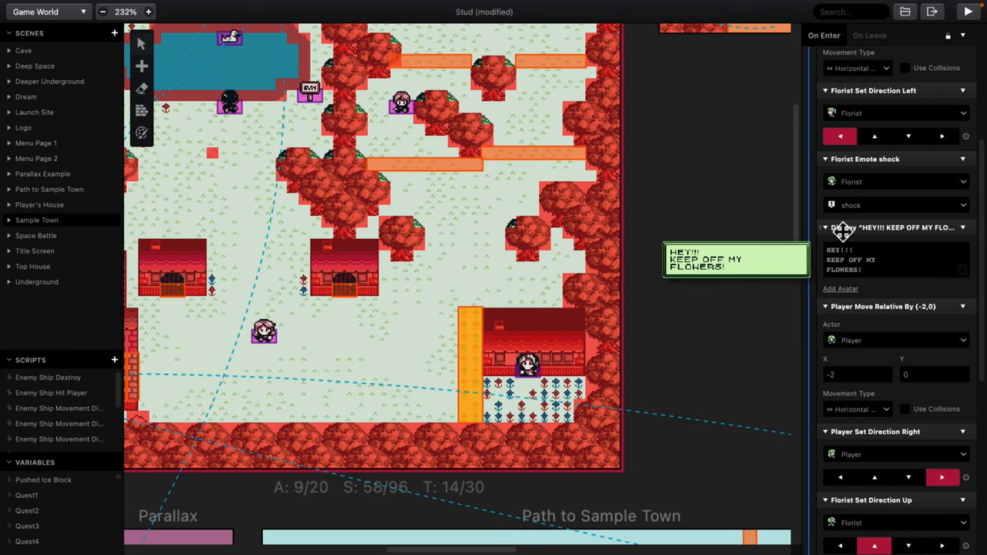
scroll(down, 3)
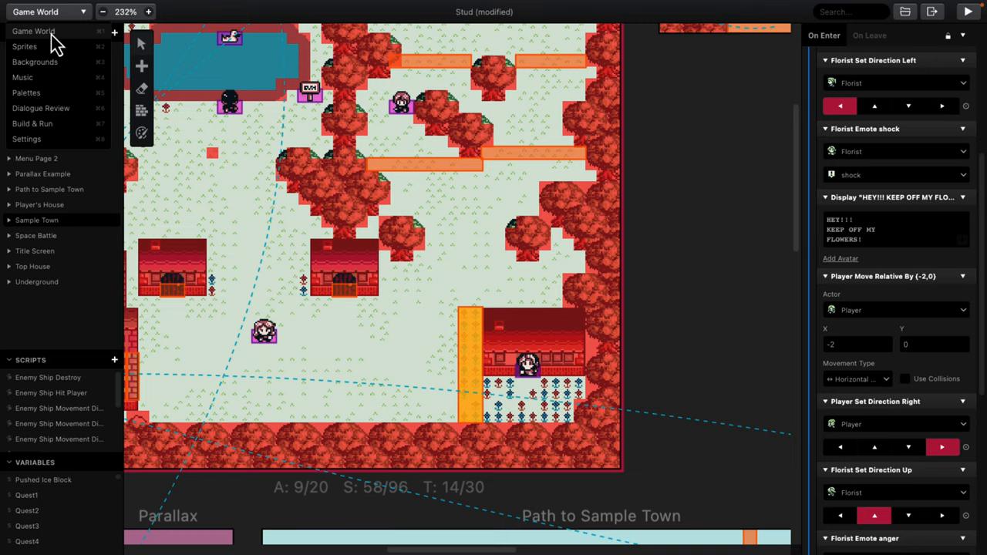
Step: Switch to the Sprites editor, select the elephant sprite and preview its idle animation
click(25, 46)
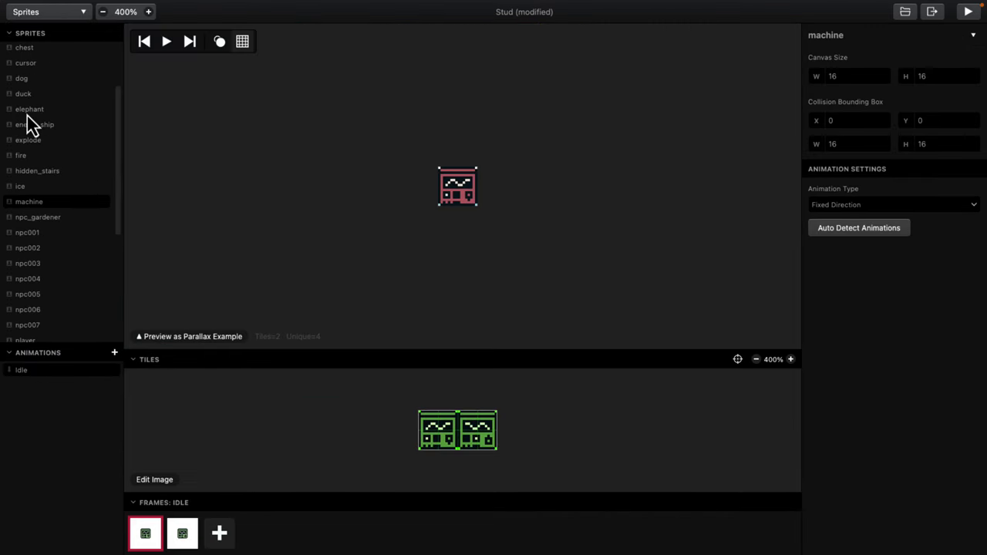
click(29, 108)
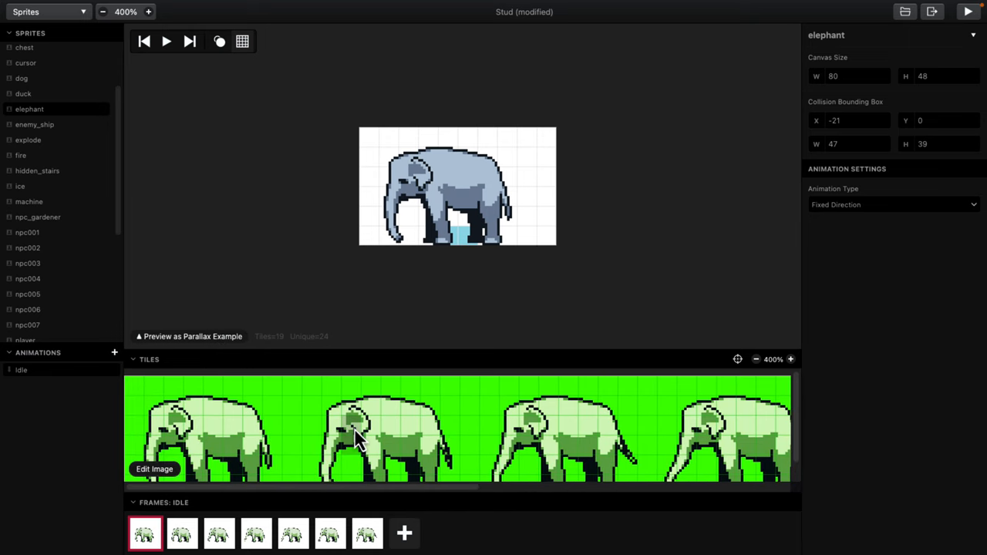
mouse_move(348, 214)
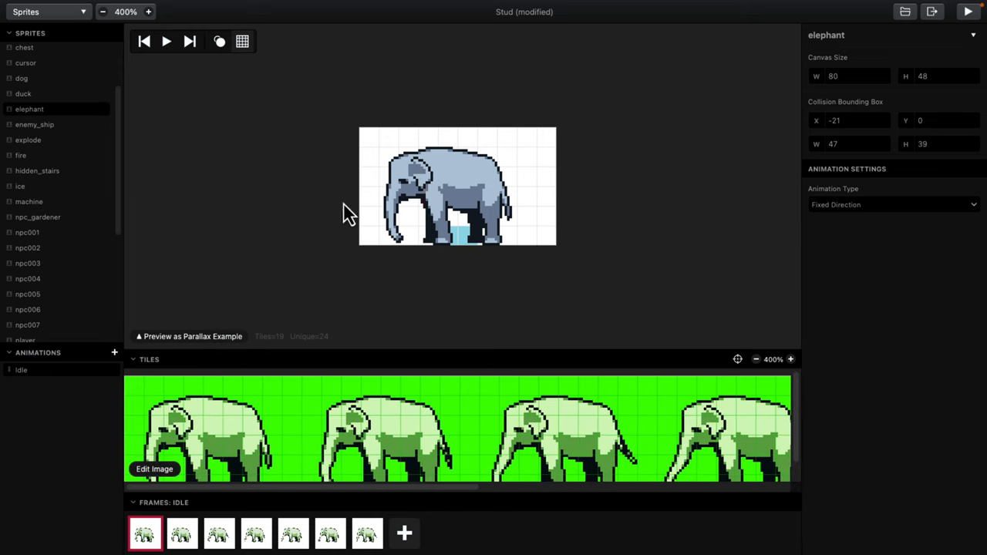
mouse_move(204, 292)
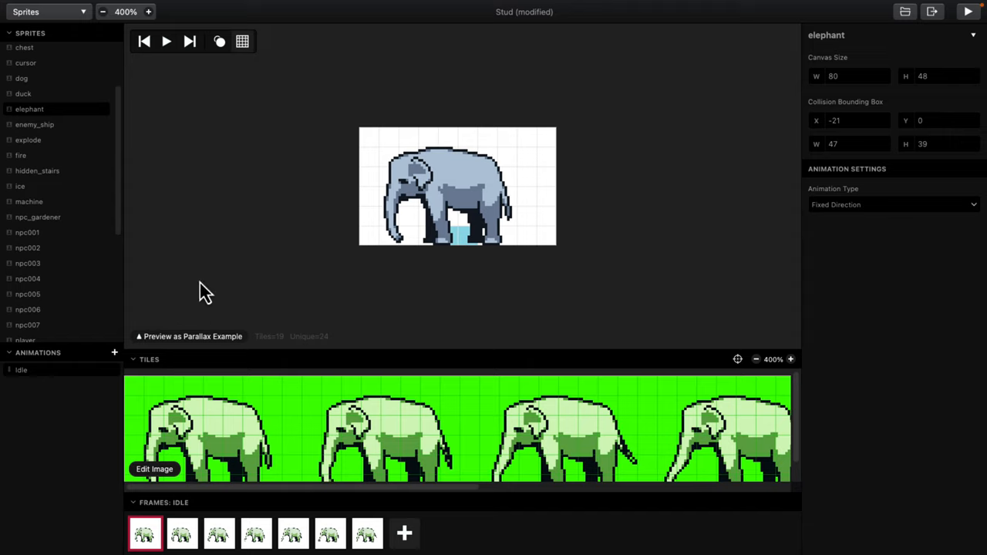
mouse_move(130, 39)
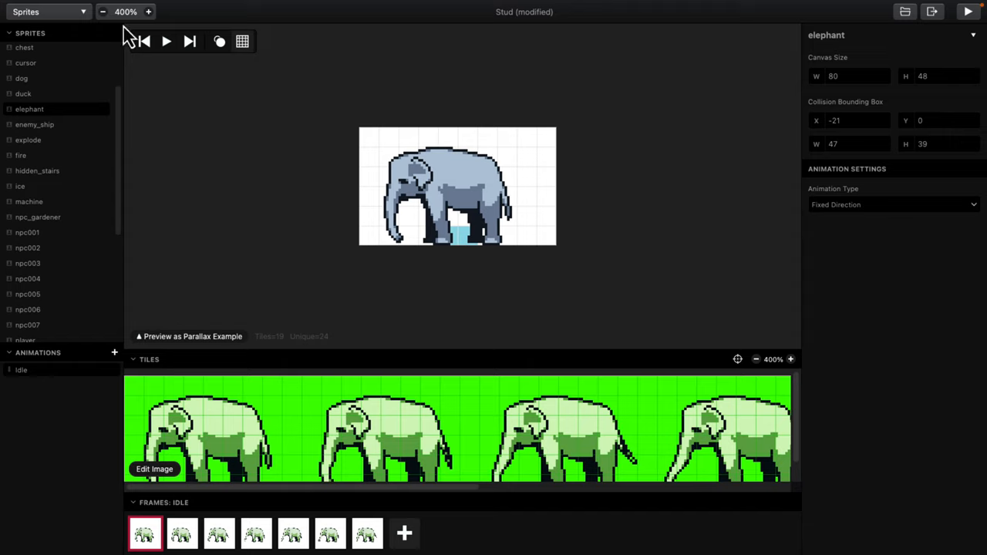
click(166, 40)
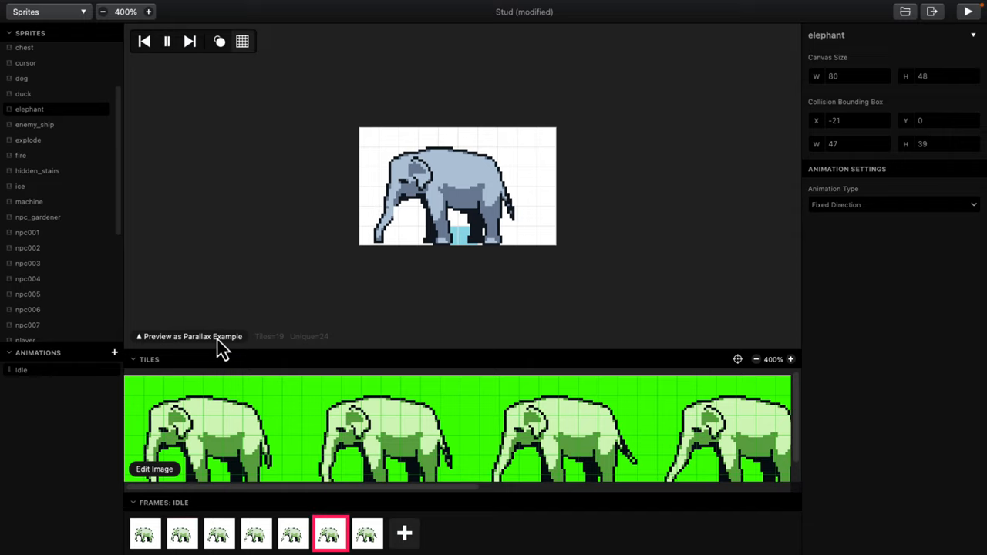
click(46, 12)
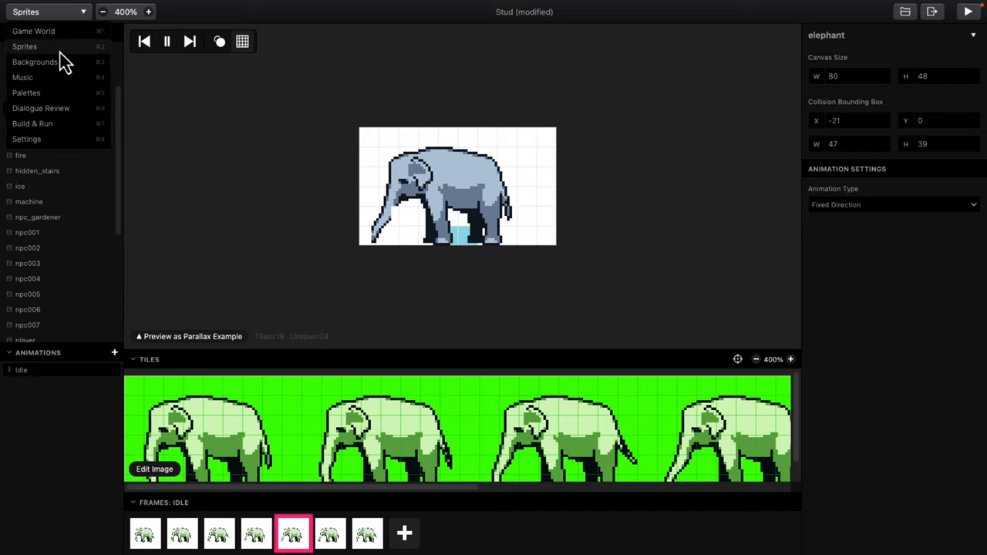
Step: Browse the Backgrounds editor's starry images, then switch to the Music editor with the song playing
click(34, 62)
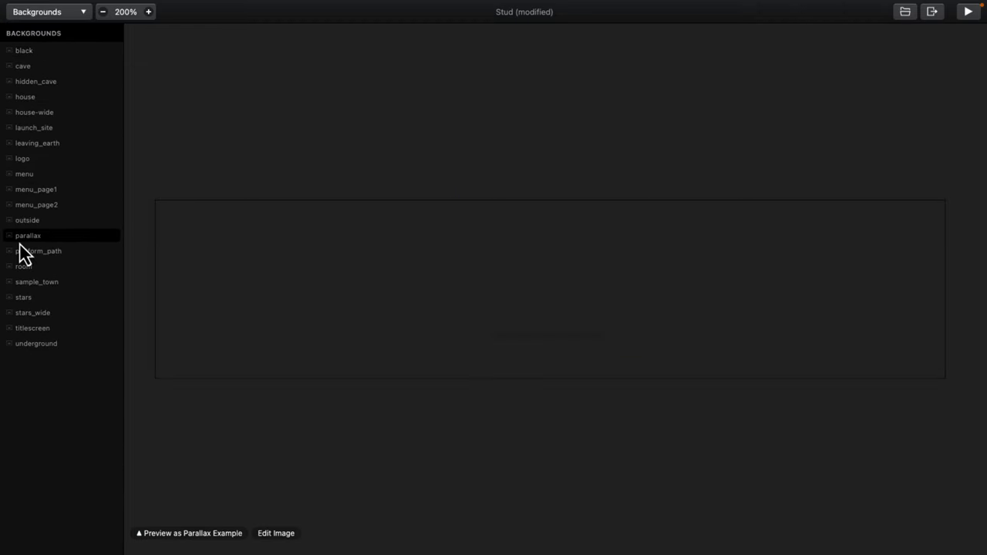
click(47, 12)
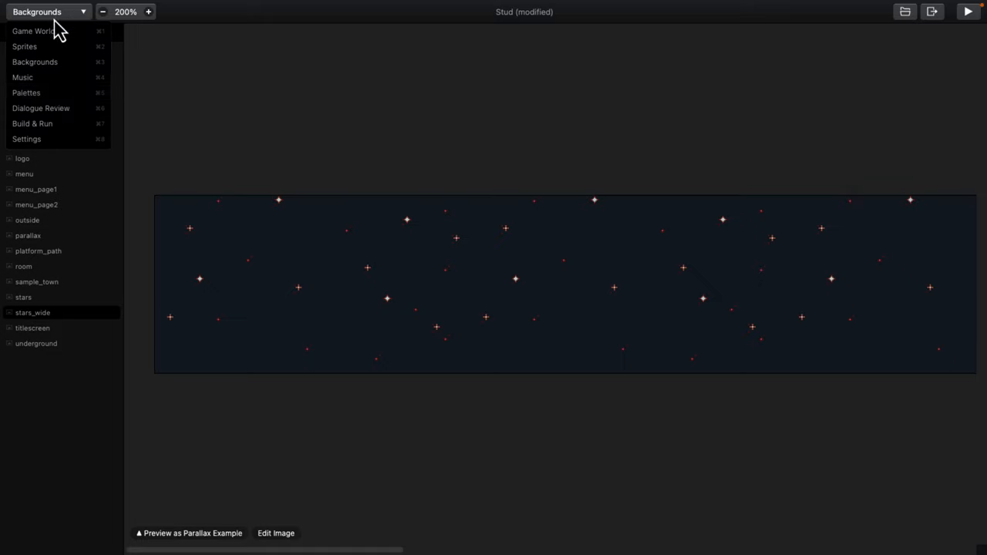
click(21, 77)
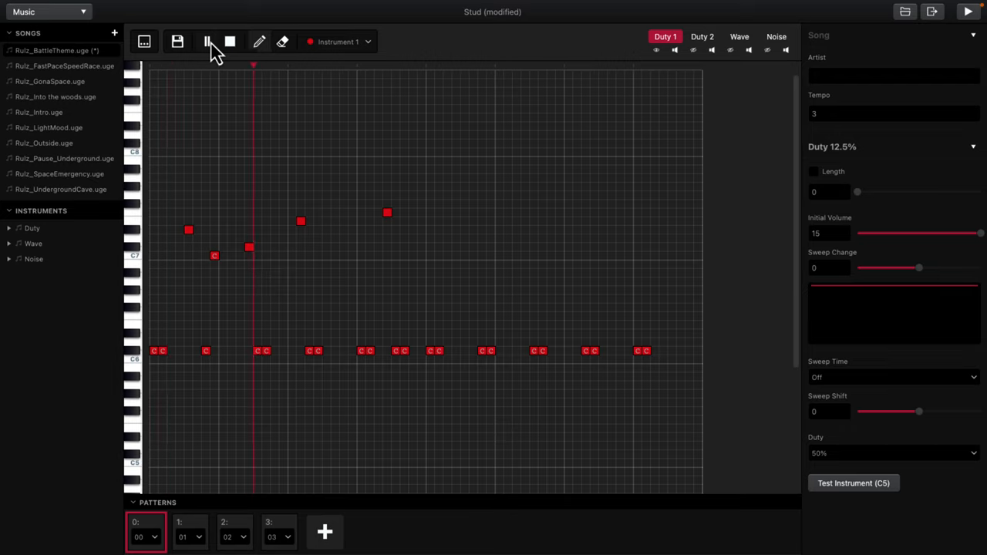
Step: Pause the song and leave the Music editor, continuing without saving its changes
click(207, 41)
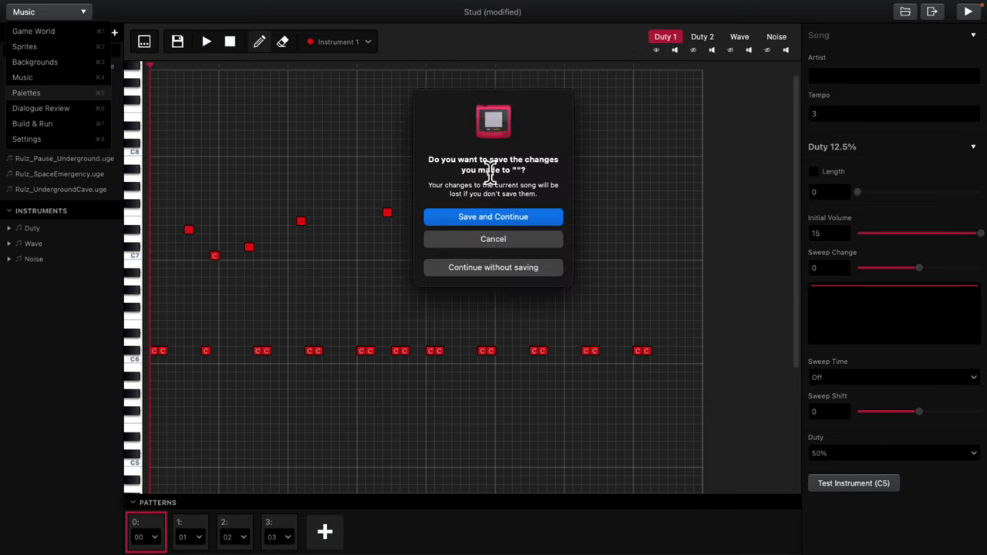
click(493, 267)
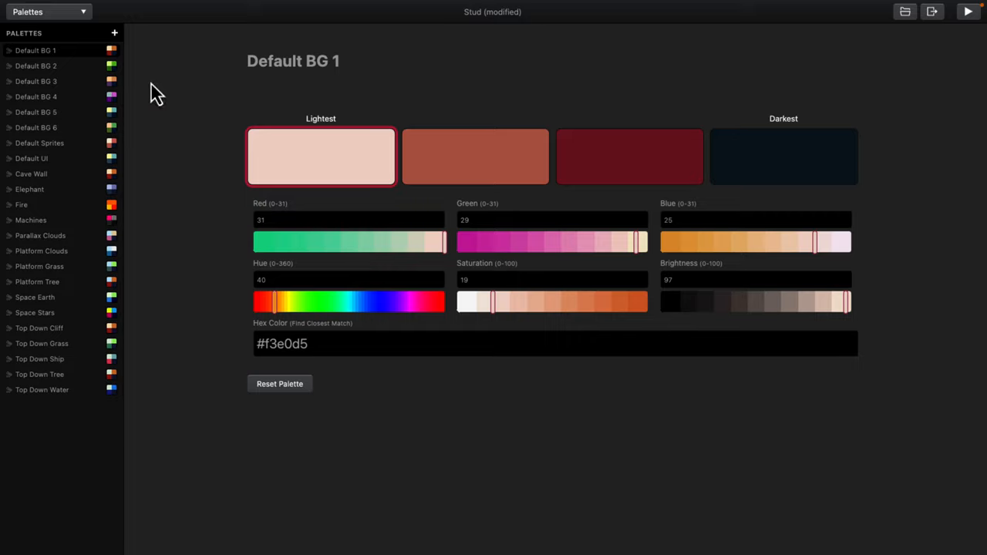
click(48, 12)
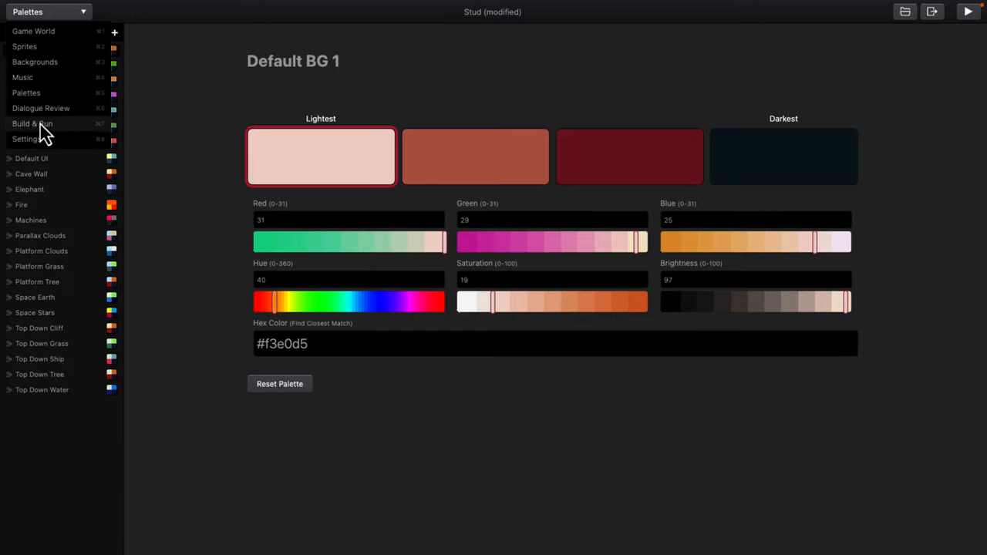
Step: Switch to the Build & Run view to see the successful 1860 ms build log and emulator start
click(32, 123)
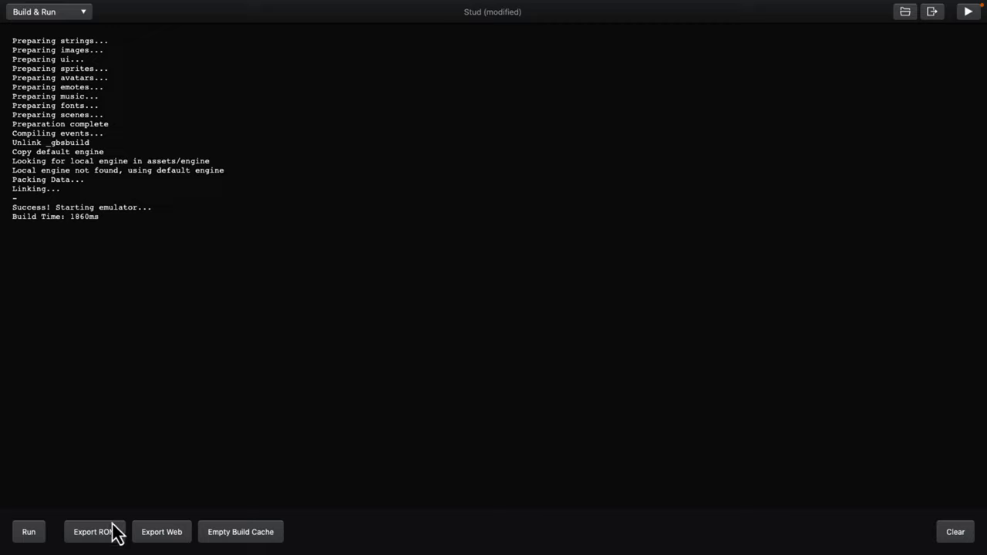
mouse_move(162, 537)
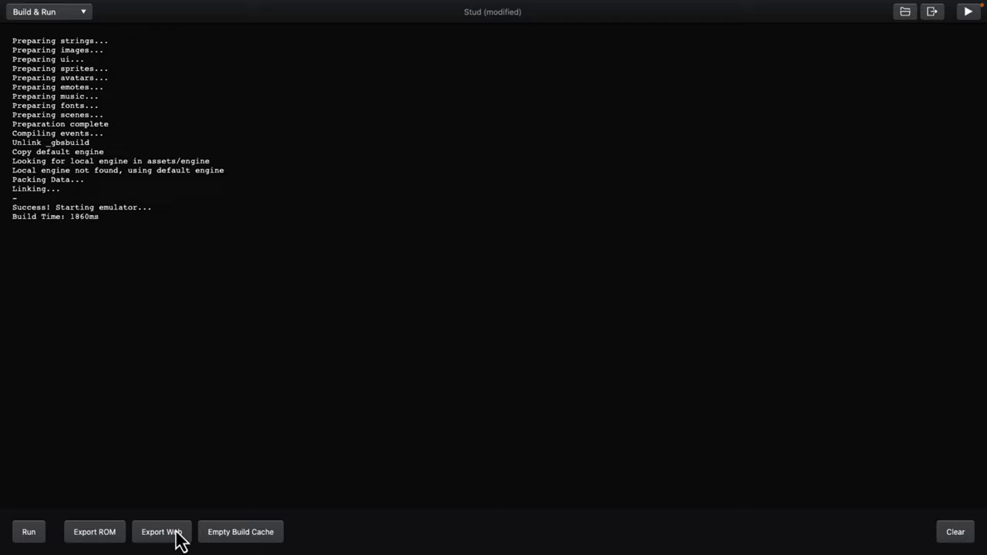
mouse_move(979, 12)
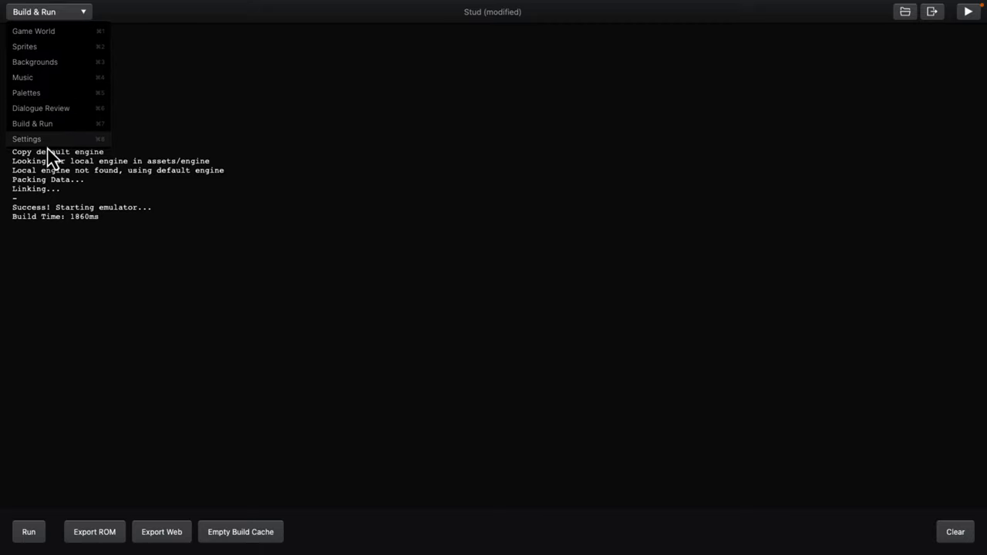
Step: Scroll the project settings from color options down to the custom web header and choose a Cartridge Type
click(27, 138)
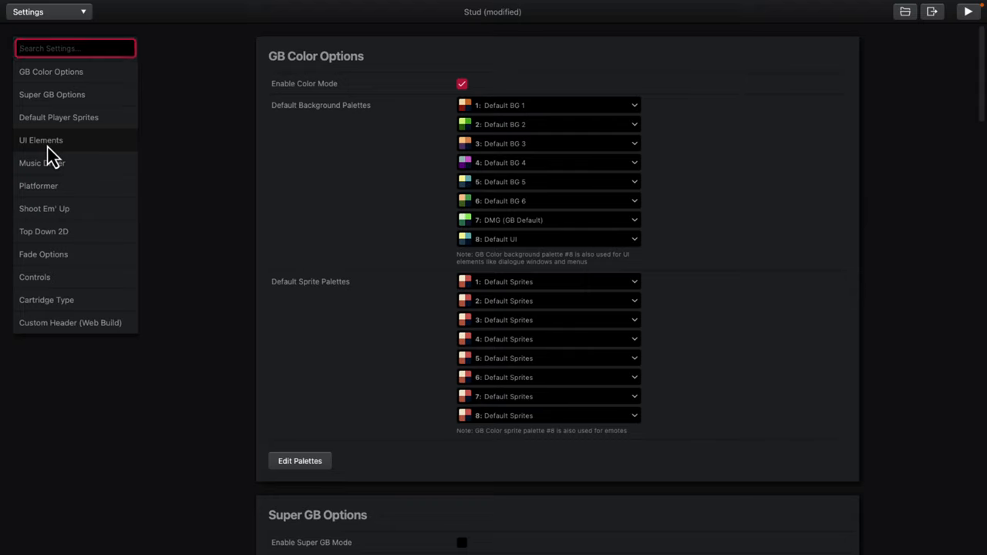
mouse_move(385, 182)
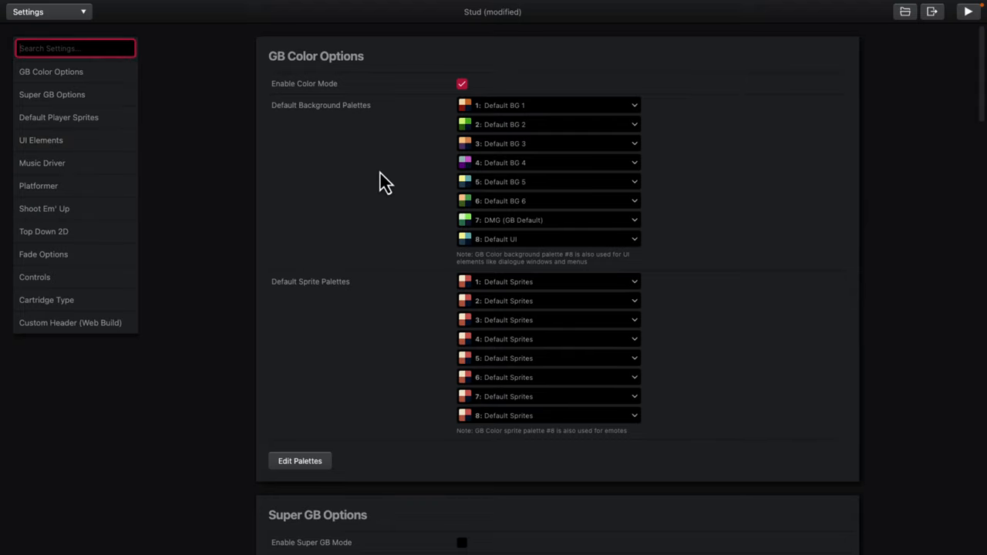
scroll(down, 3)
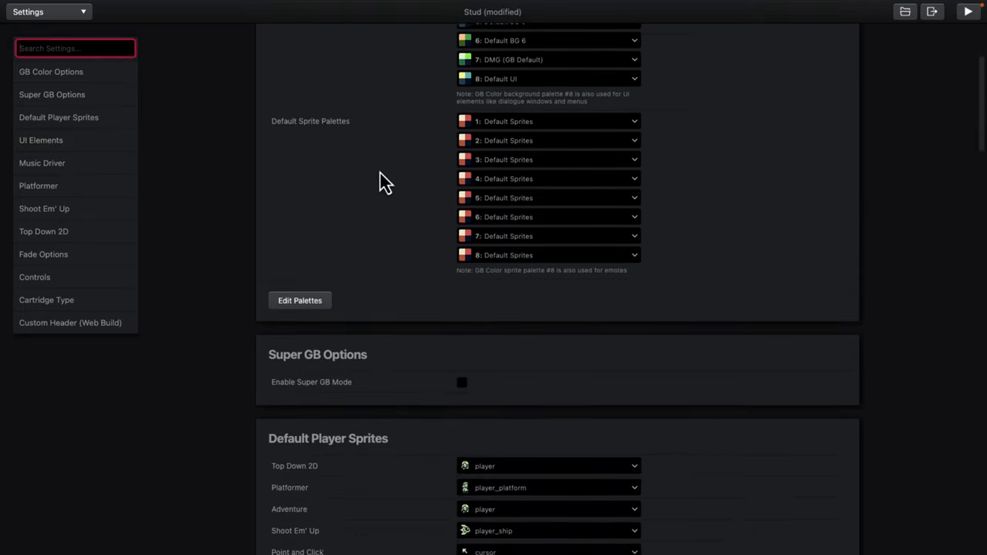
scroll(down, 3)
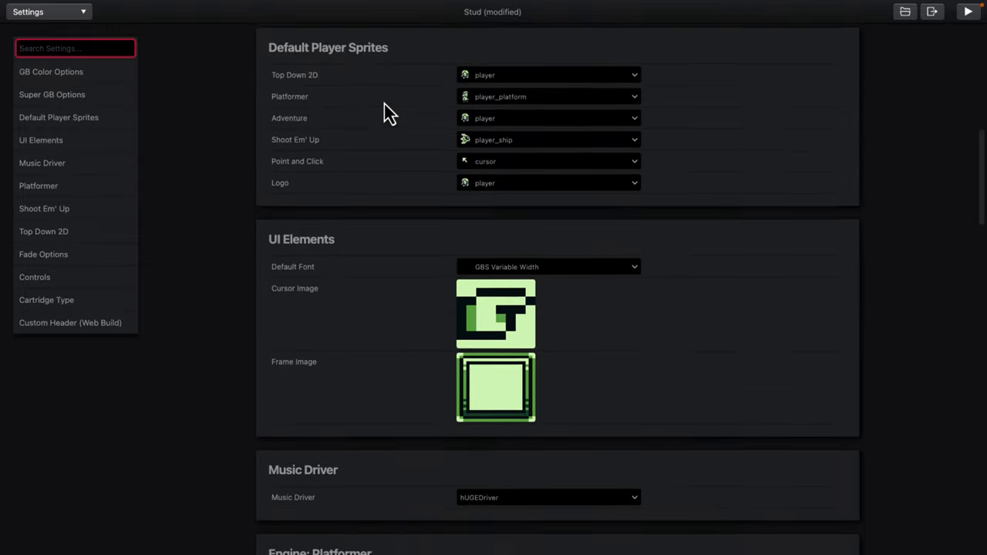
scroll(down, 3)
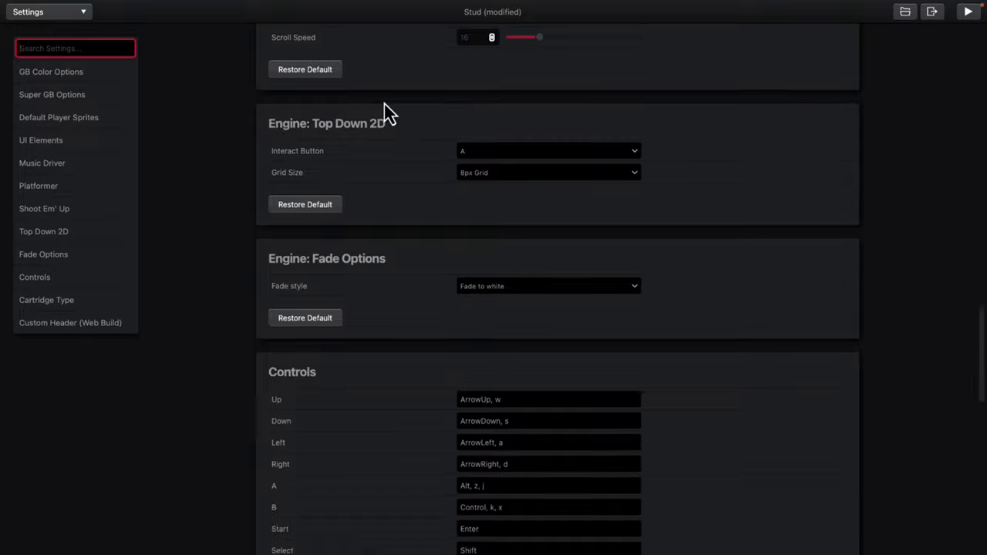
scroll(up, 3)
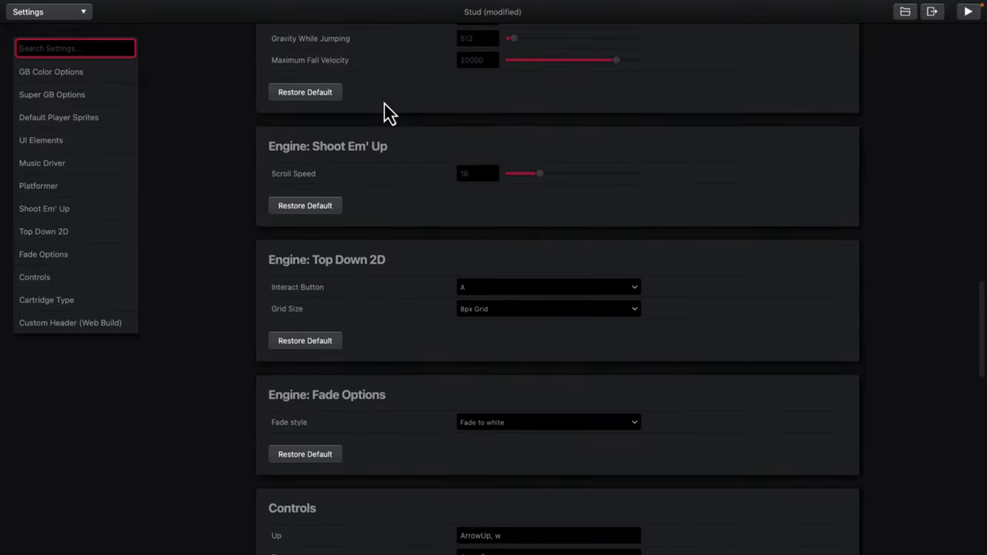
scroll(down, 3)
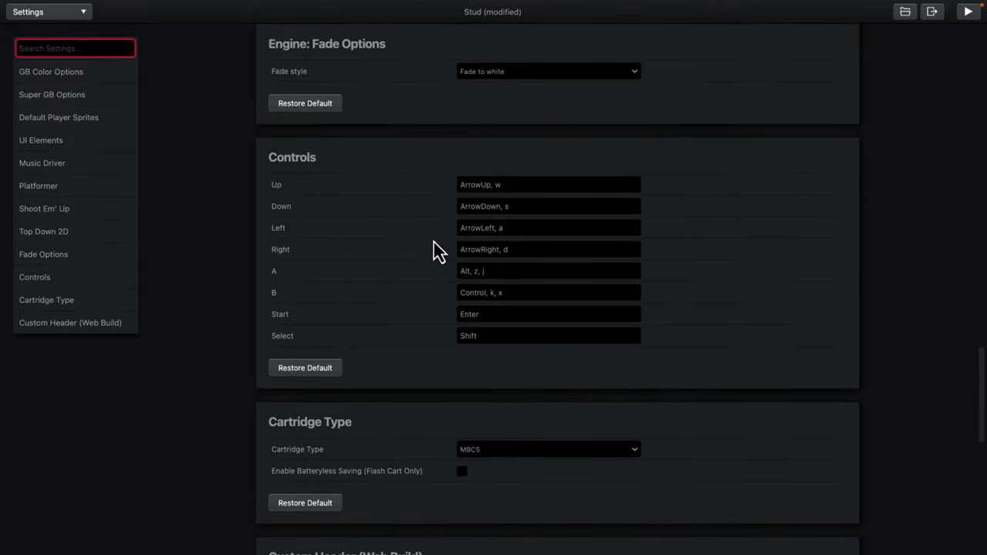
scroll(down, 3)
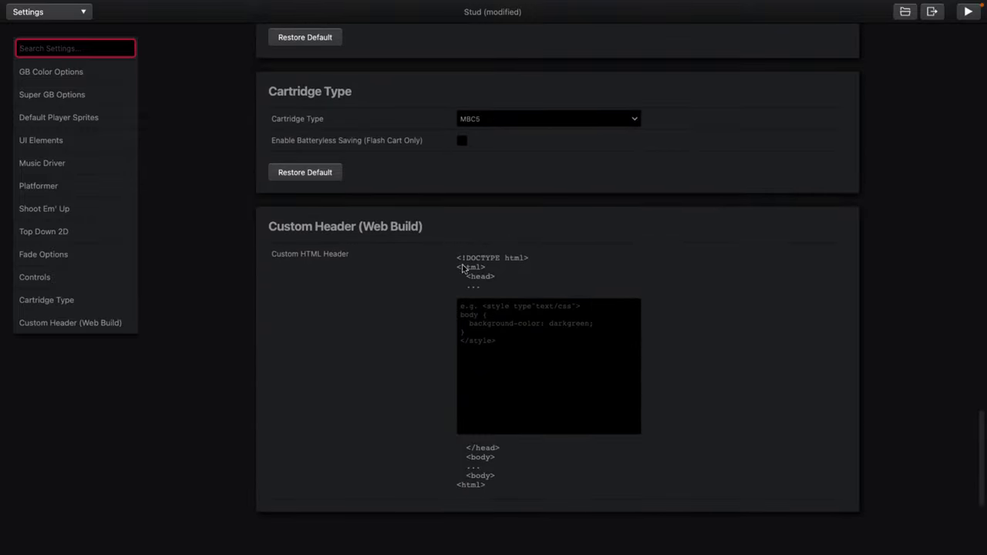
click(547, 117)
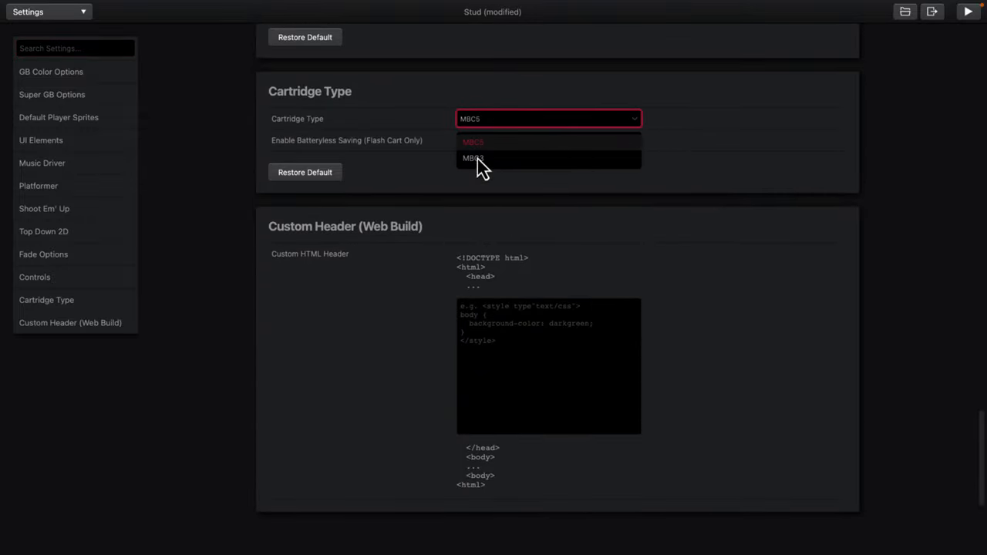
click(472, 157)
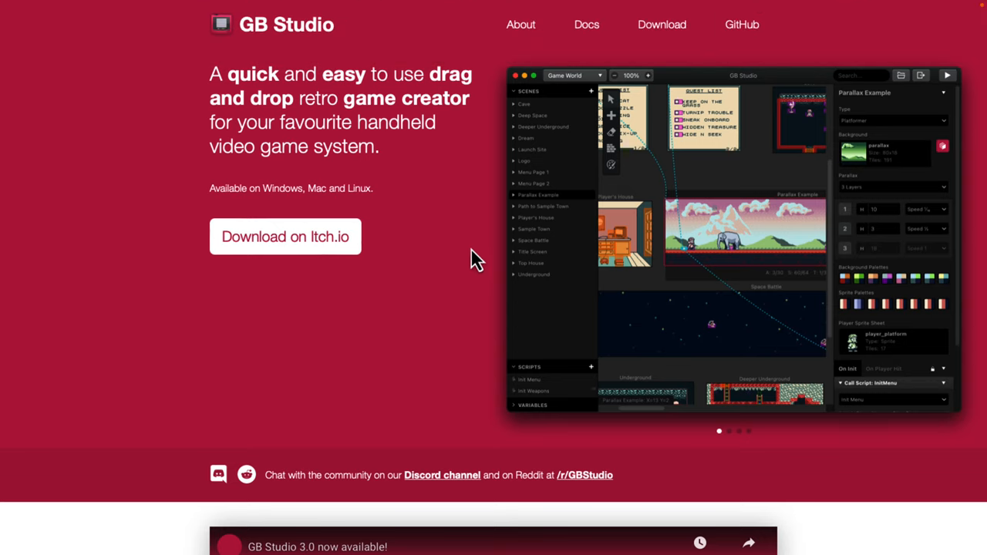
mouse_move(407, 210)
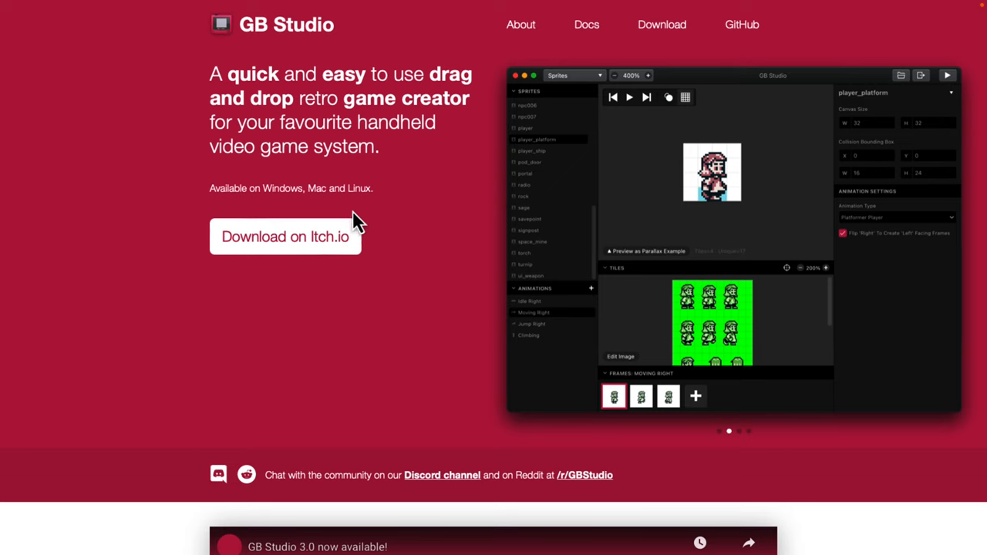
mouse_move(432, 193)
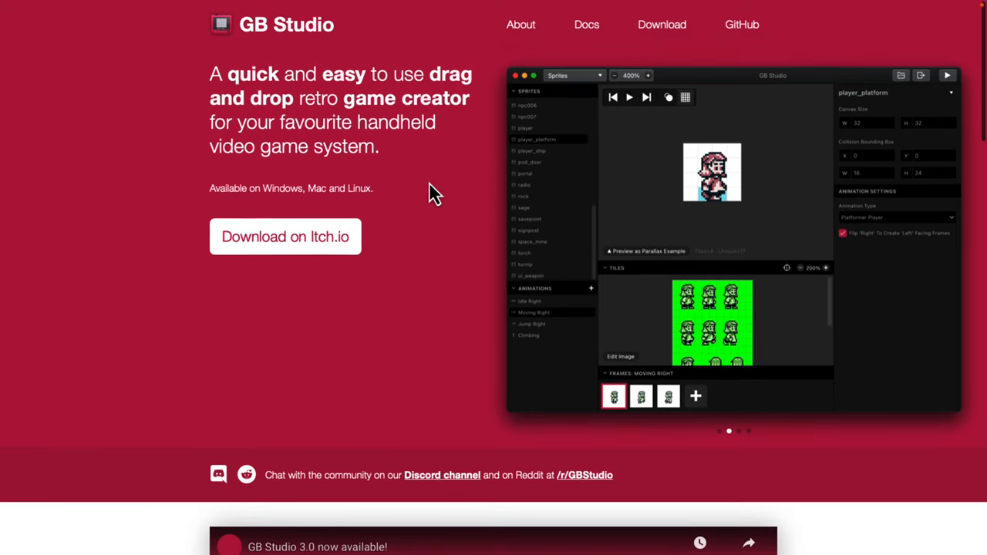
Step: Go to the Docs section and read the Triggers documentation page
click(587, 25)
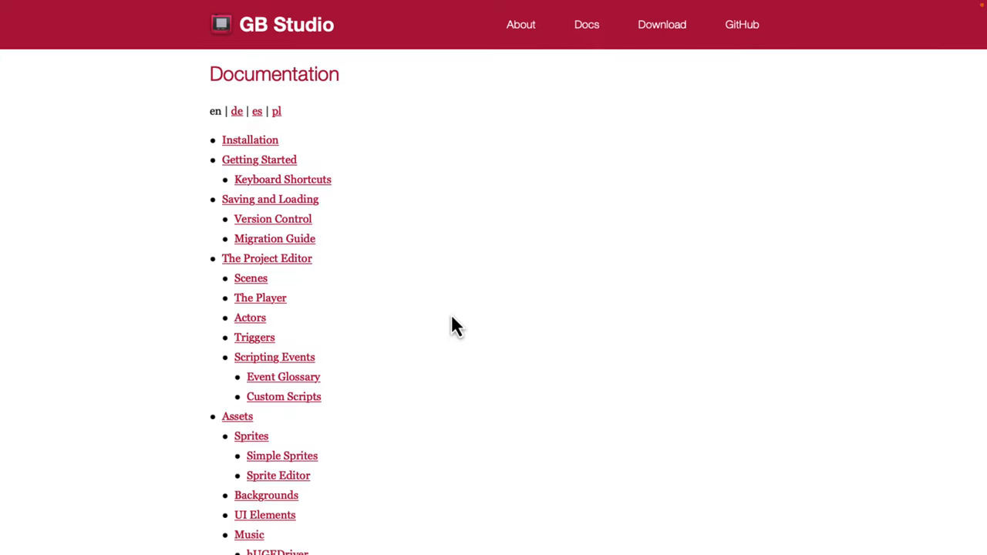
mouse_move(439, 339)
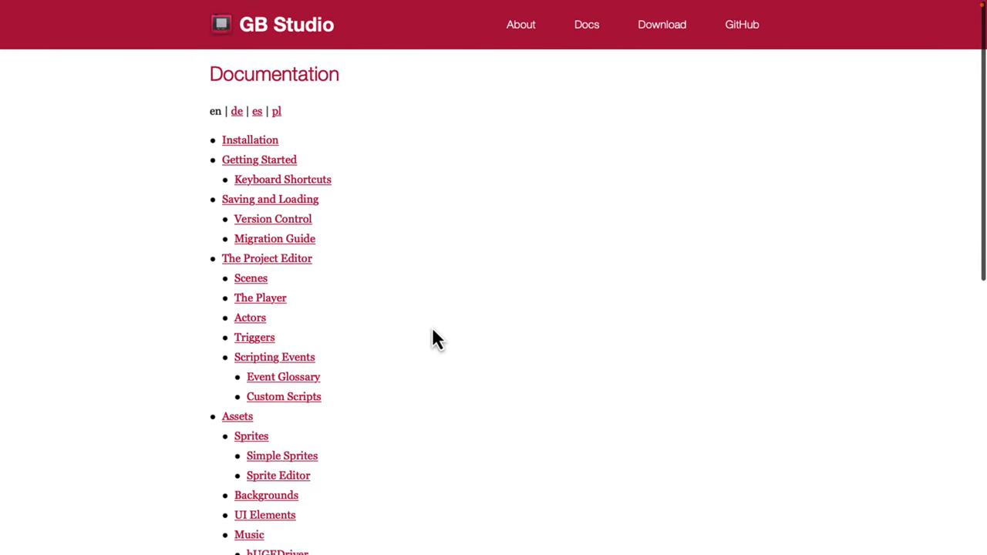
mouse_move(260, 358)
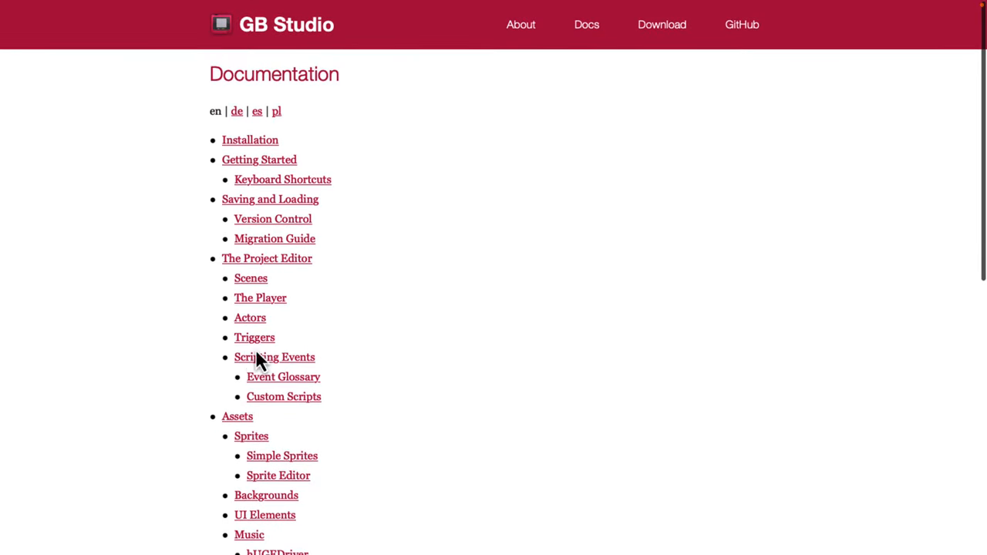
click(252, 336)
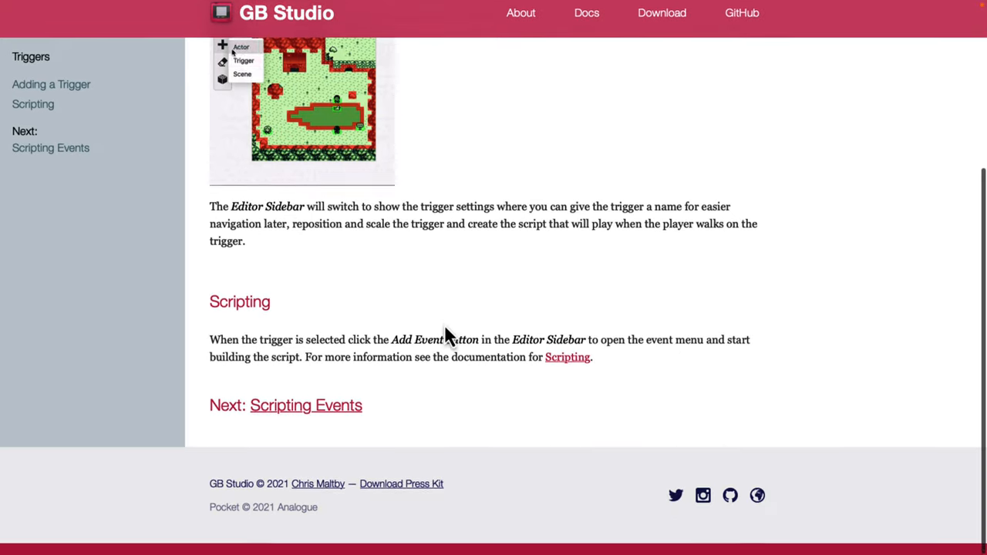
scroll(up, 3)
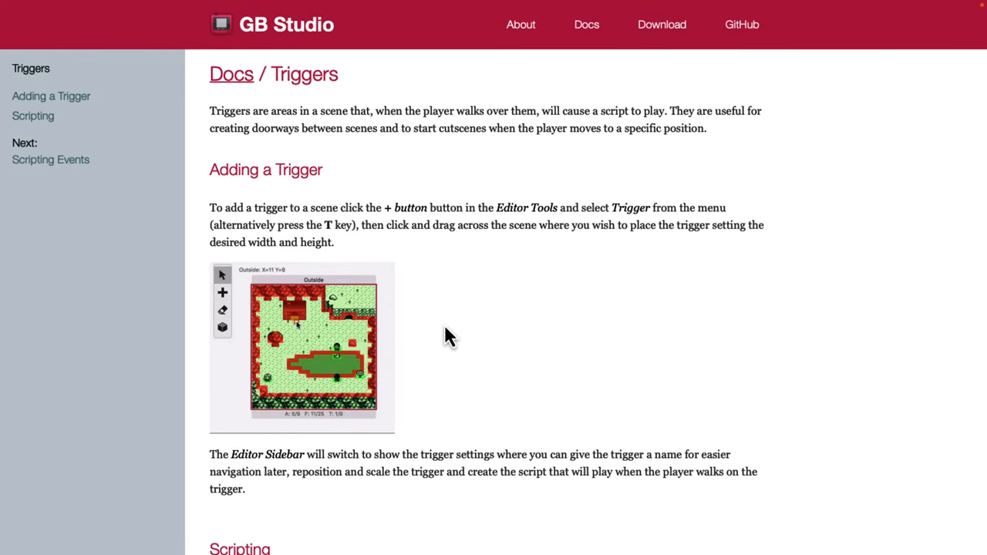
mouse_move(662, 24)
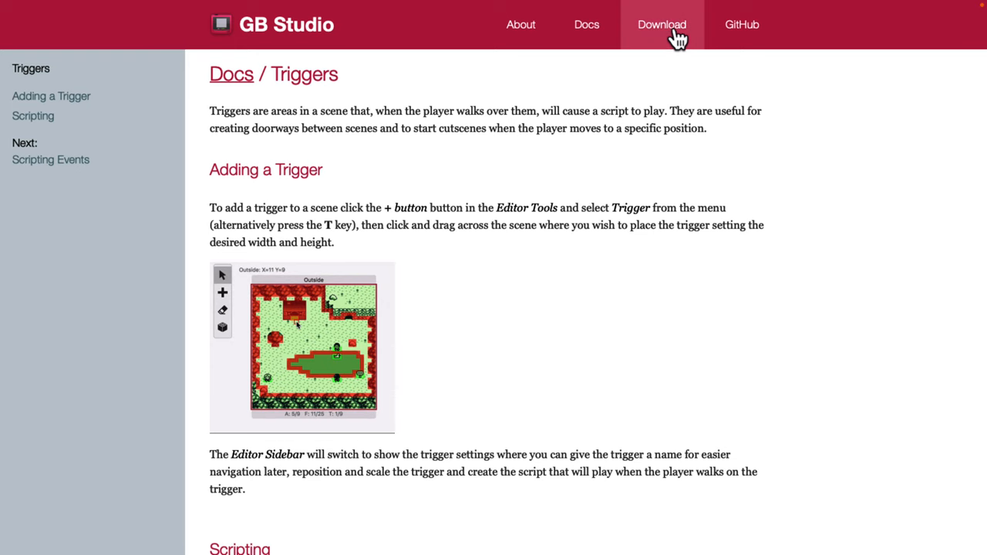
Step: Scroll through GB Studio's itch.io page: 3.0 update notes, platform downloads and development log
click(662, 25)
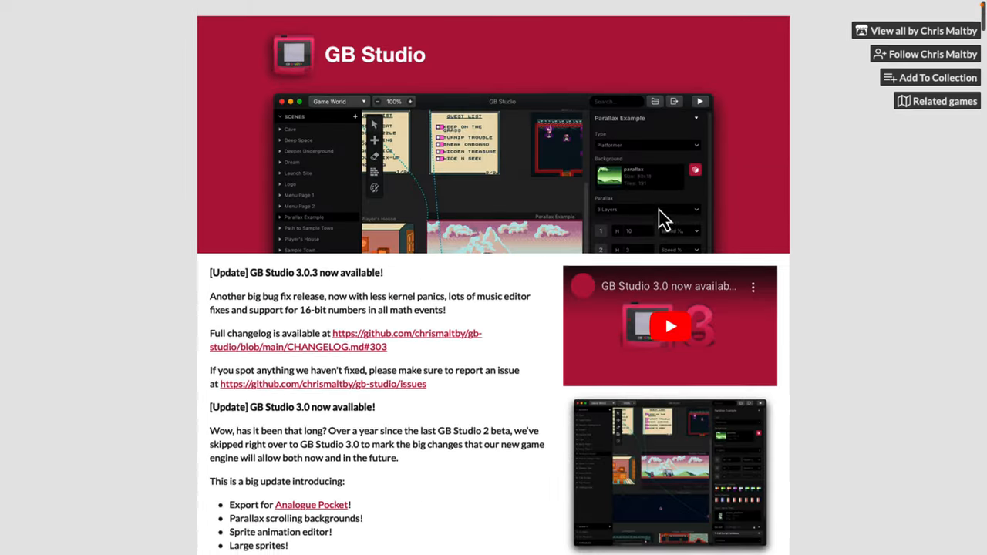
scroll(down, 3)
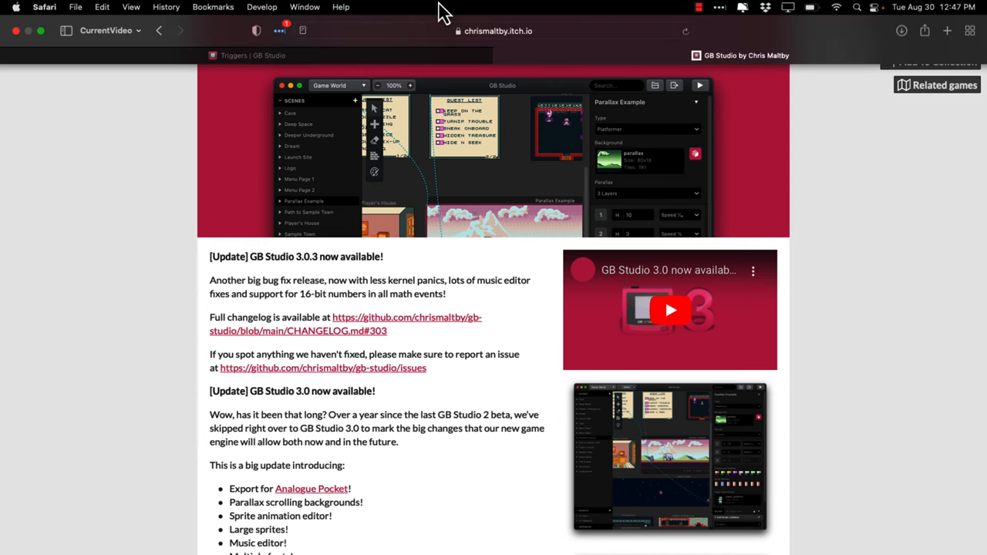
scroll(down, 3)
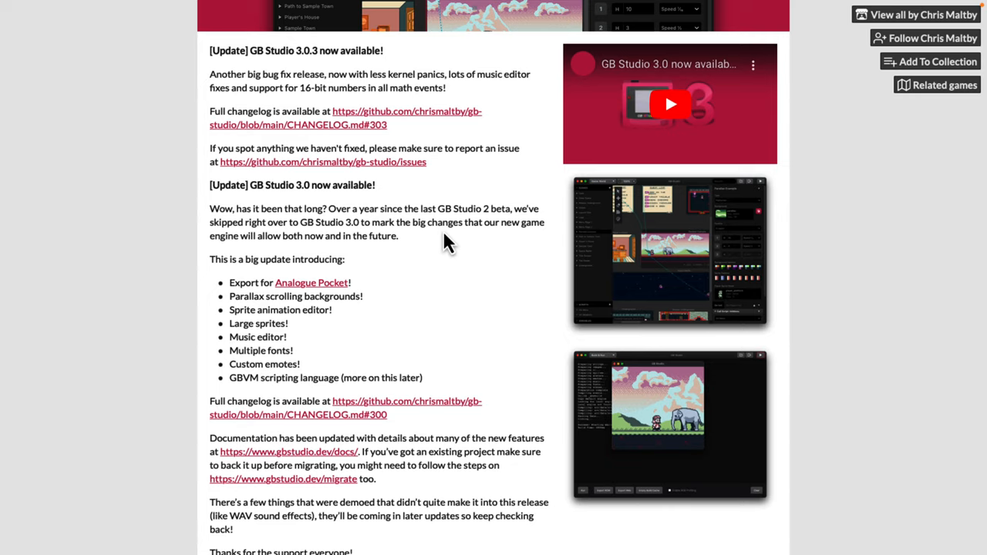
scroll(down, 3)
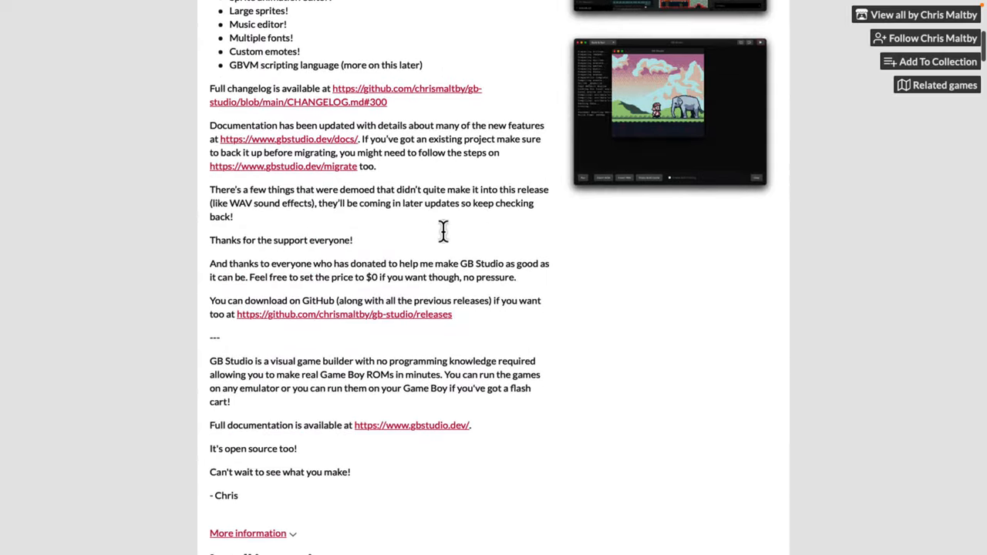
scroll(down, 3)
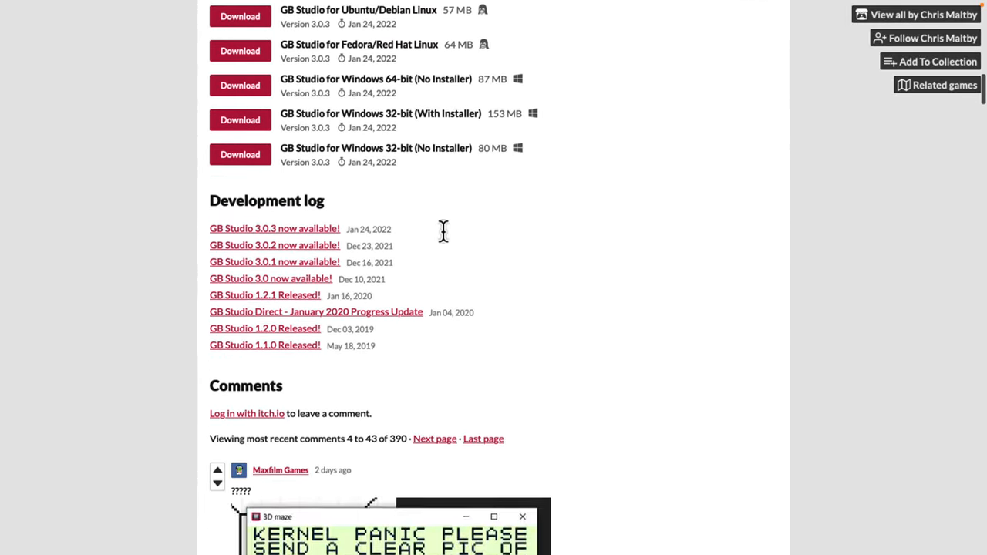
scroll(up, 3)
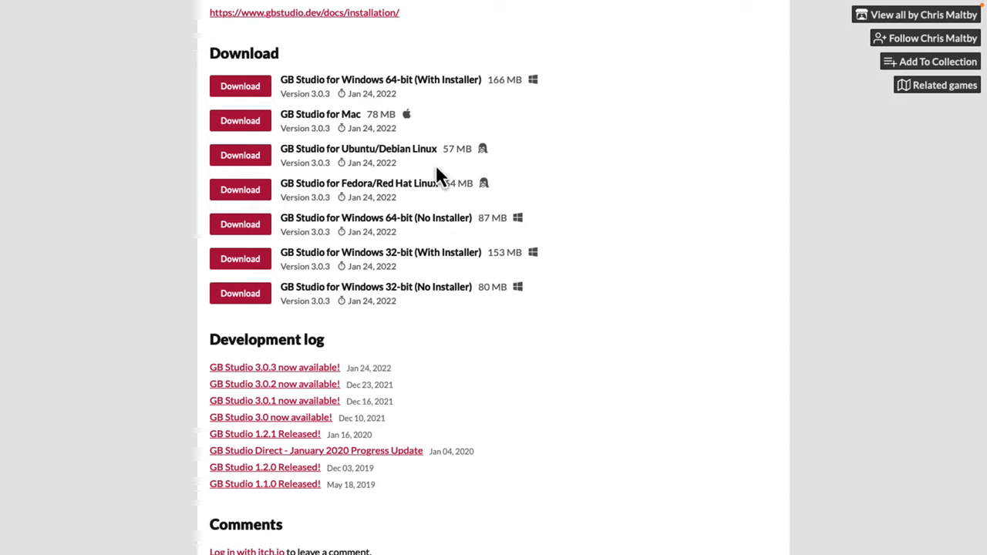
mouse_move(353, 388)
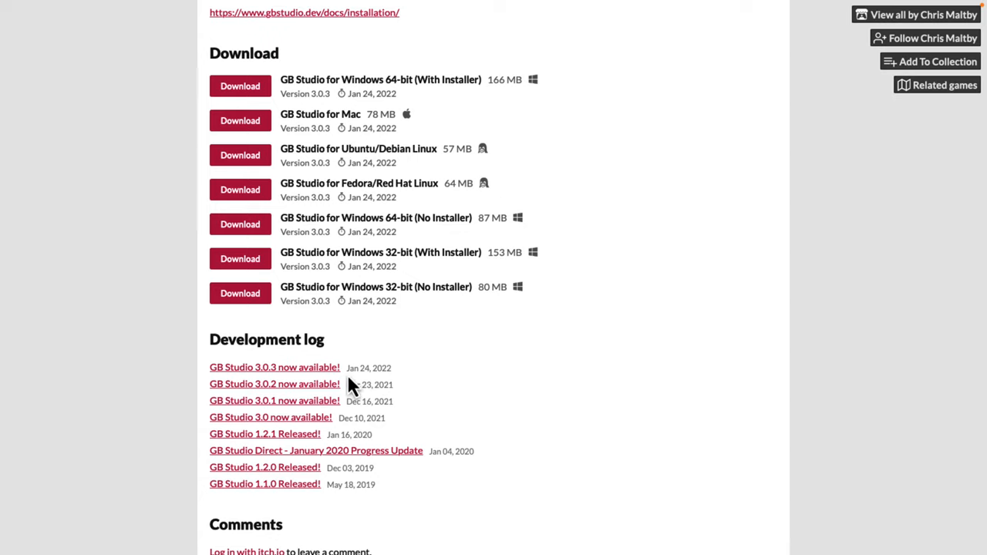
mouse_move(350, 423)
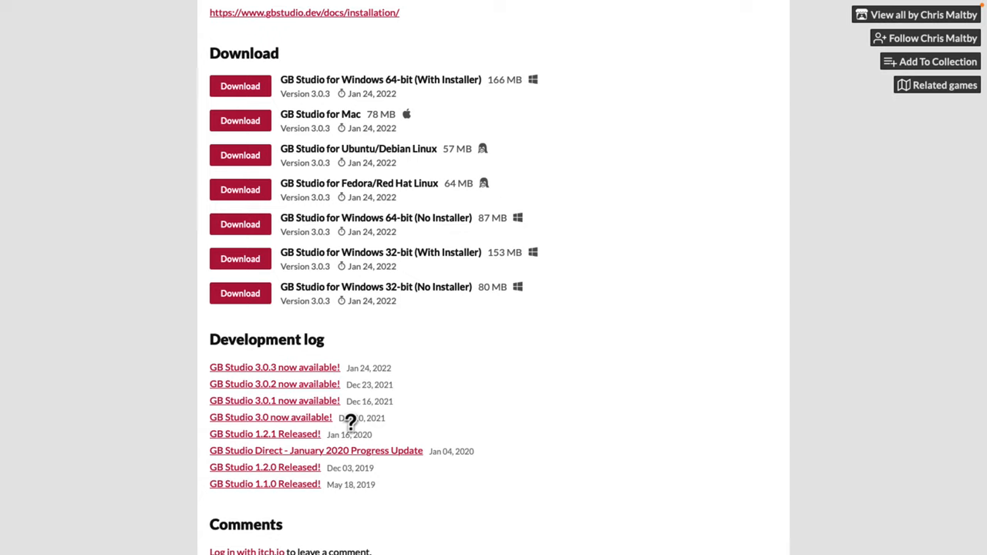
mouse_move(347, 410)
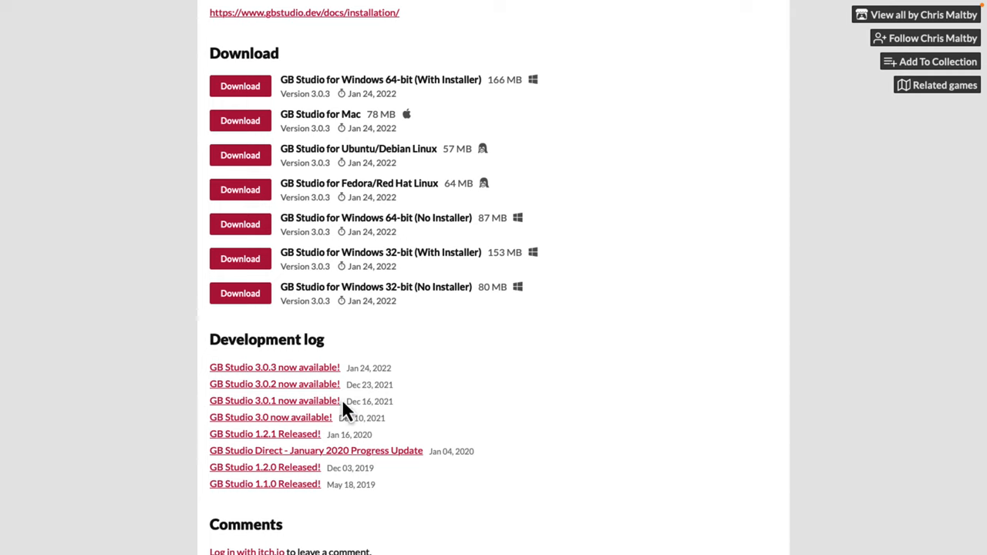
mouse_move(474, 382)
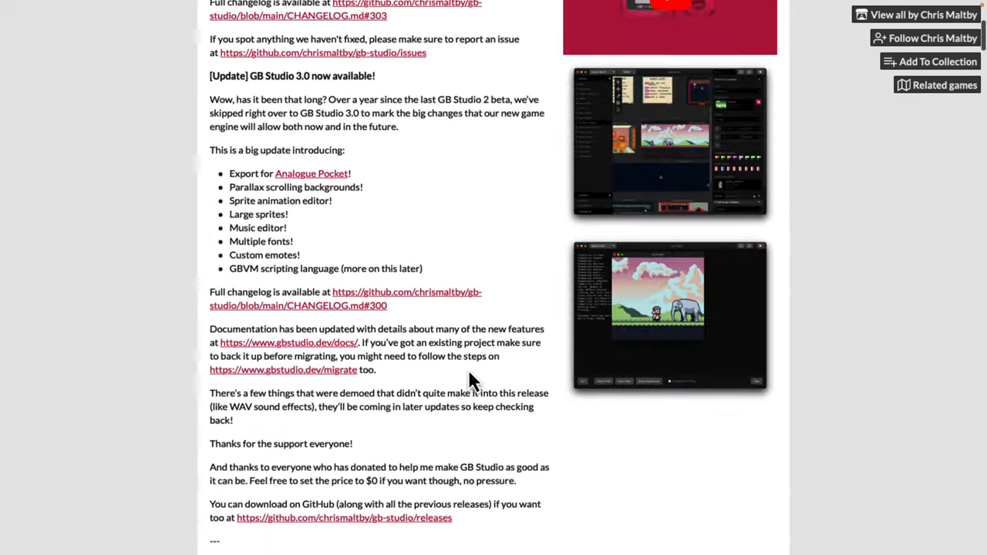
scroll(up, 3)
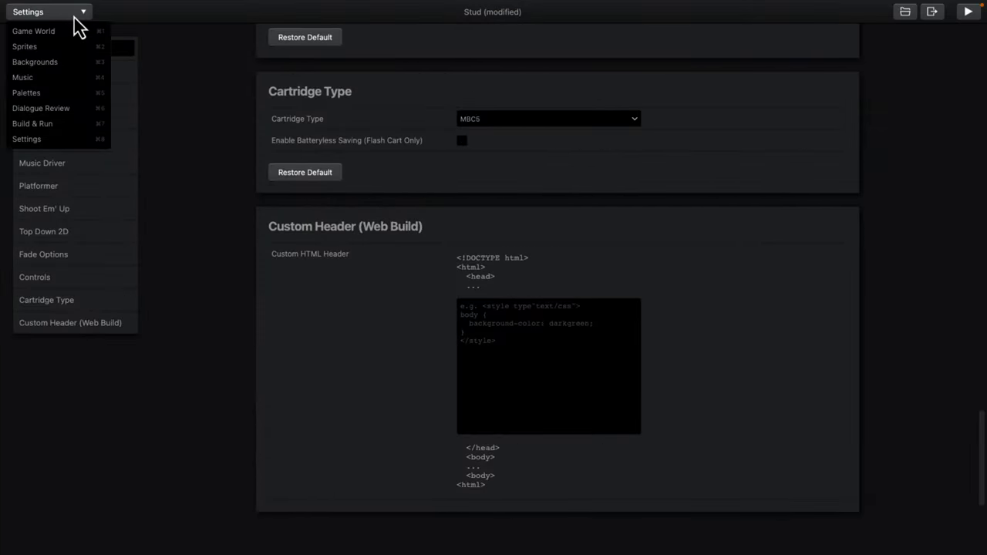
Step: Switch from settings back to the Game World view and browse the sample project's scene map
click(34, 31)
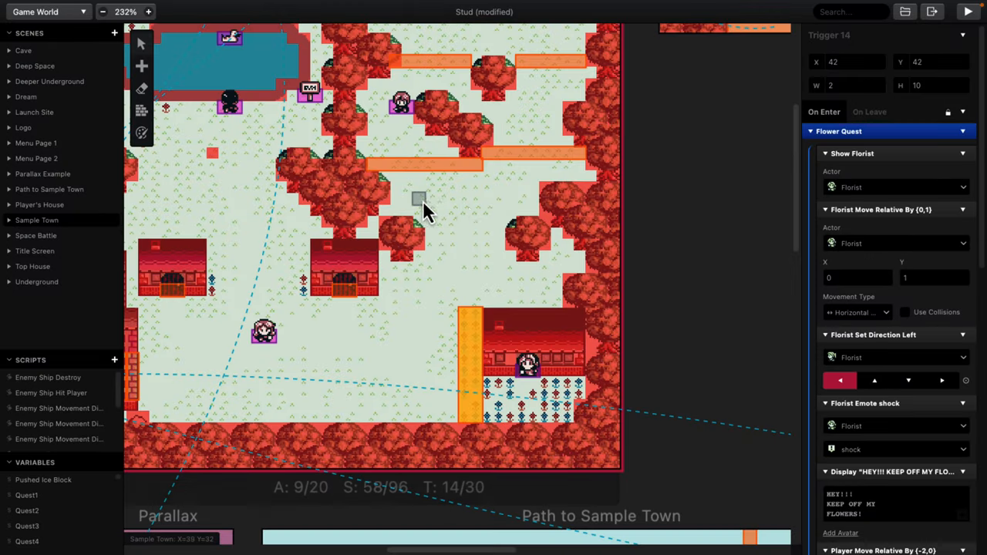
click(102, 12)
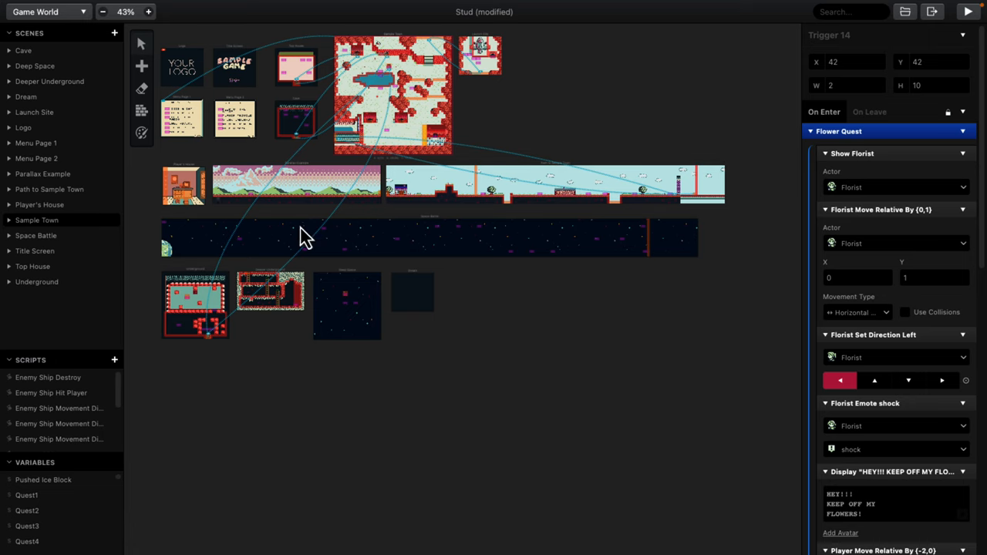
mouse_move(506, 237)
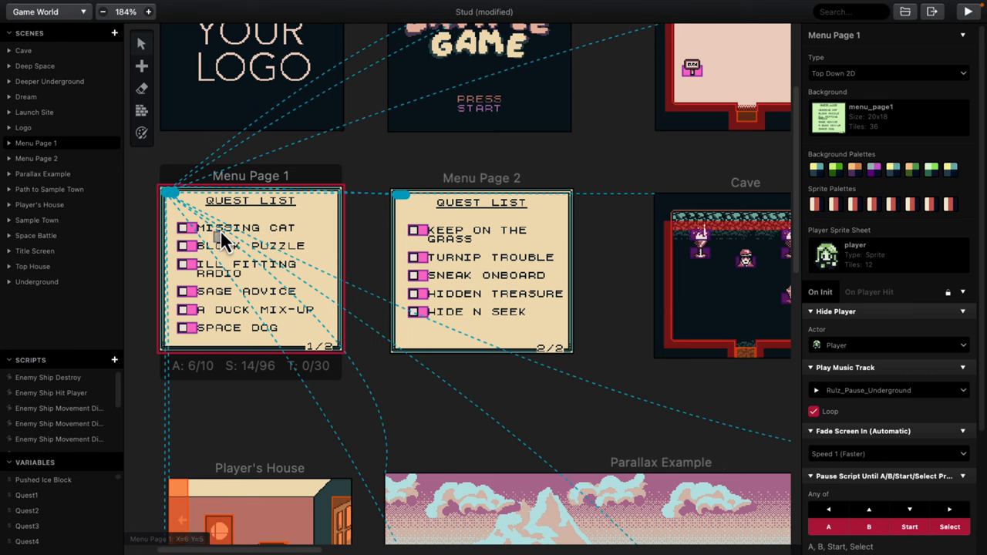
mouse_move(368, 369)
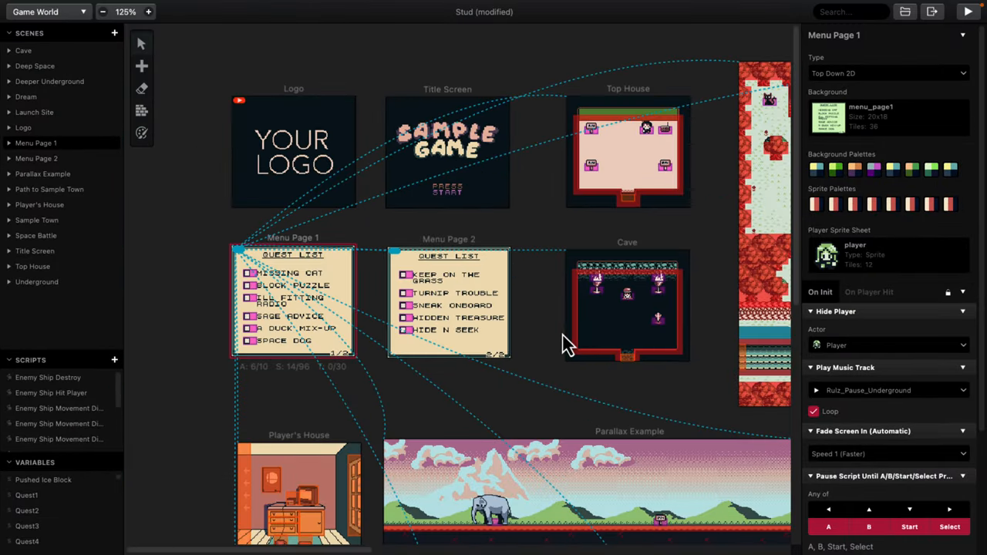
scroll(down, 3)
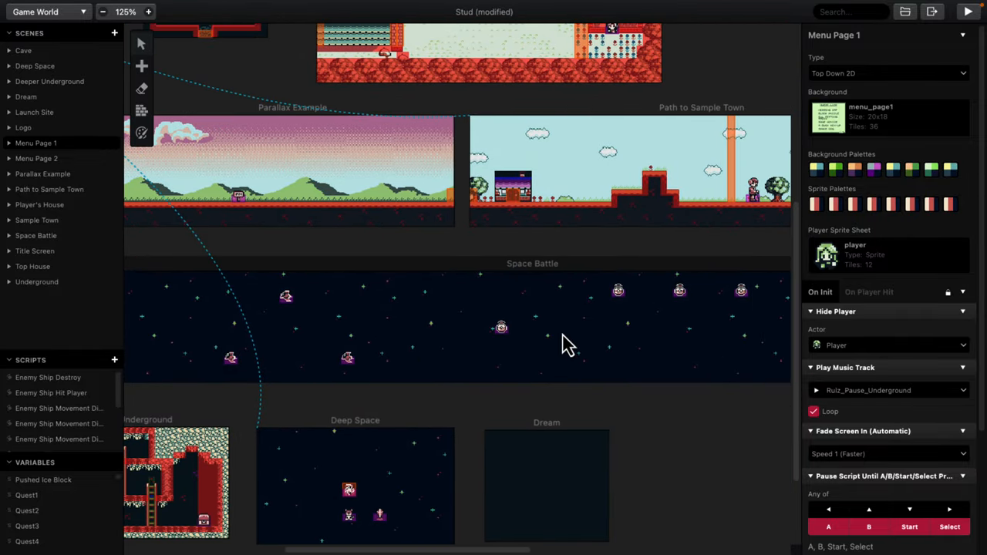
mouse_move(322, 295)
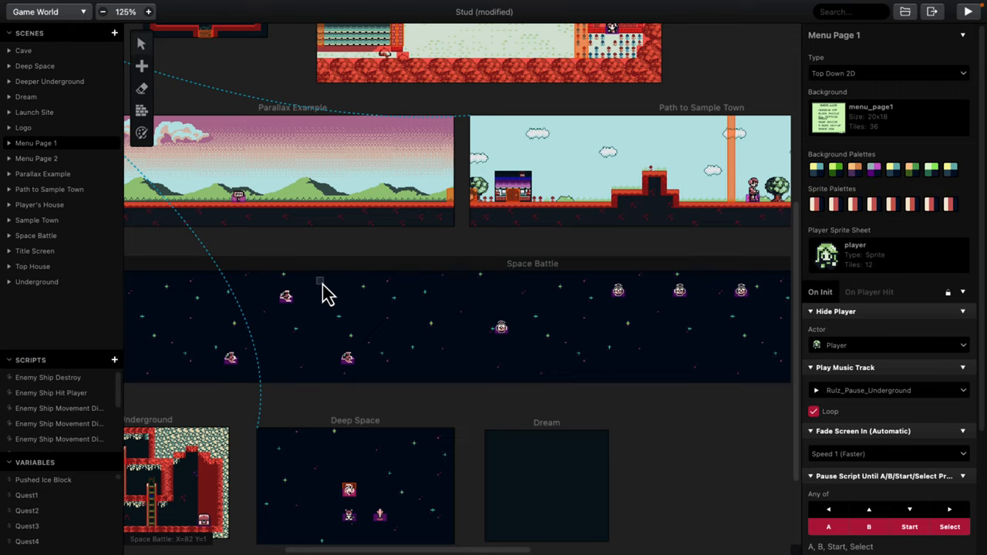